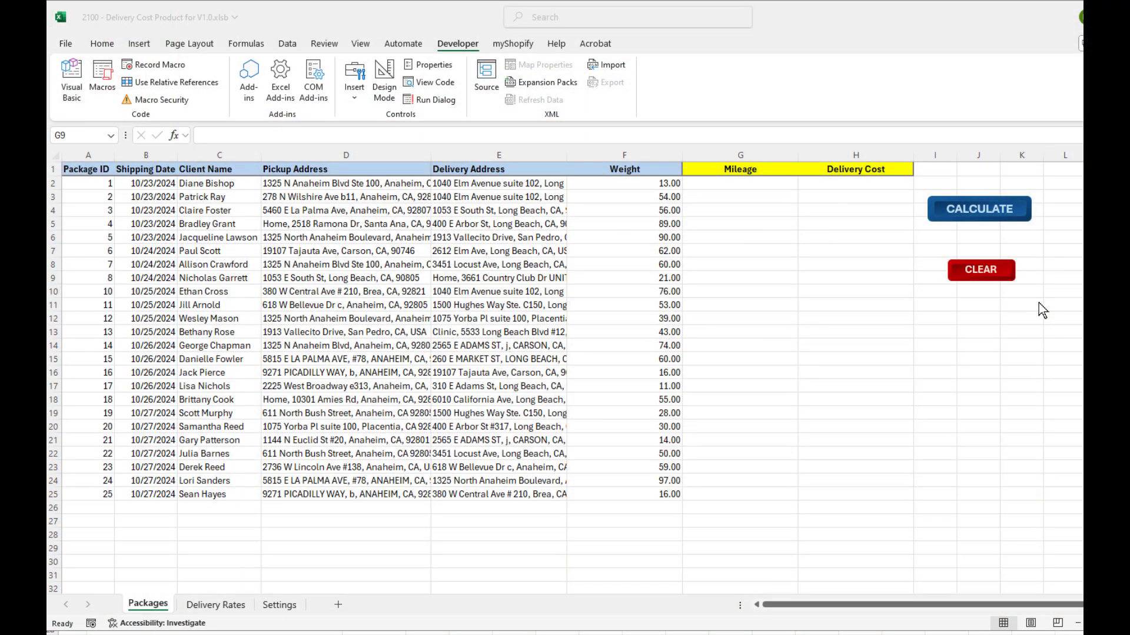
{"action": "mouse_move", "coordinate": [1046, 306]}
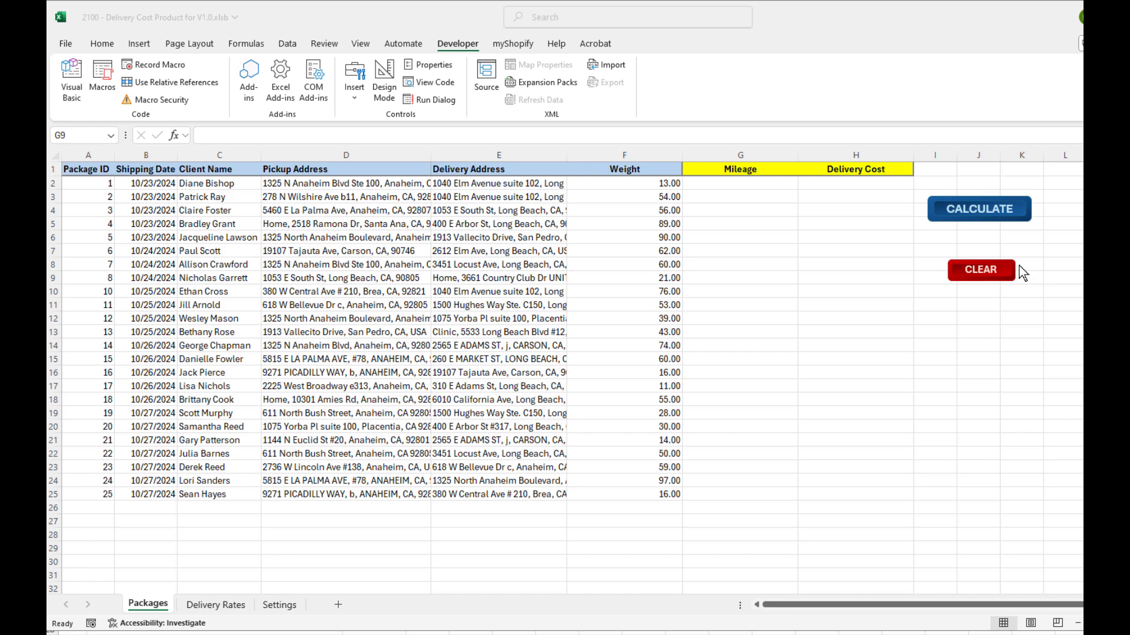
{"action": "mouse_move", "coordinate": [241, 620]}
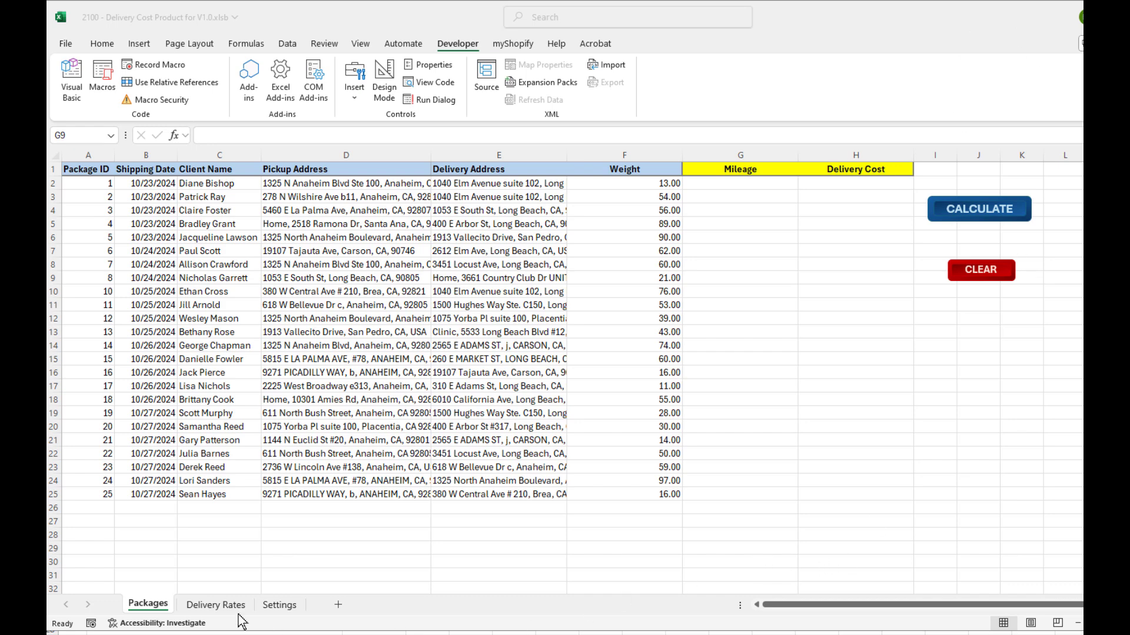
{"action": "left_click", "coordinate": [215, 605]}
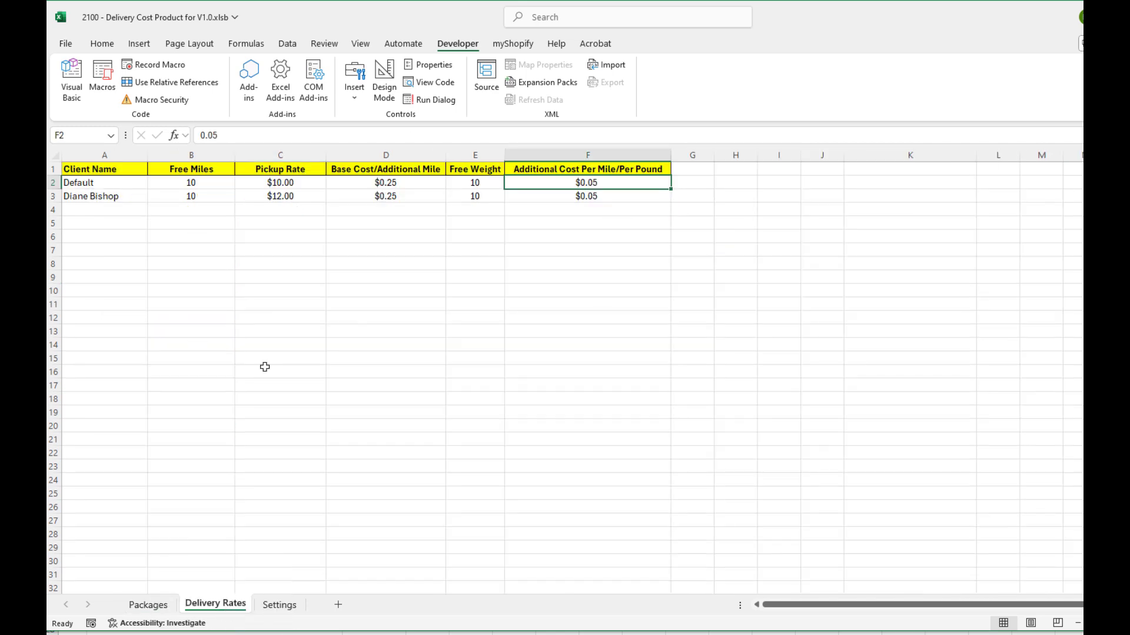
{"action": "mouse_move", "coordinate": [484, 306]}
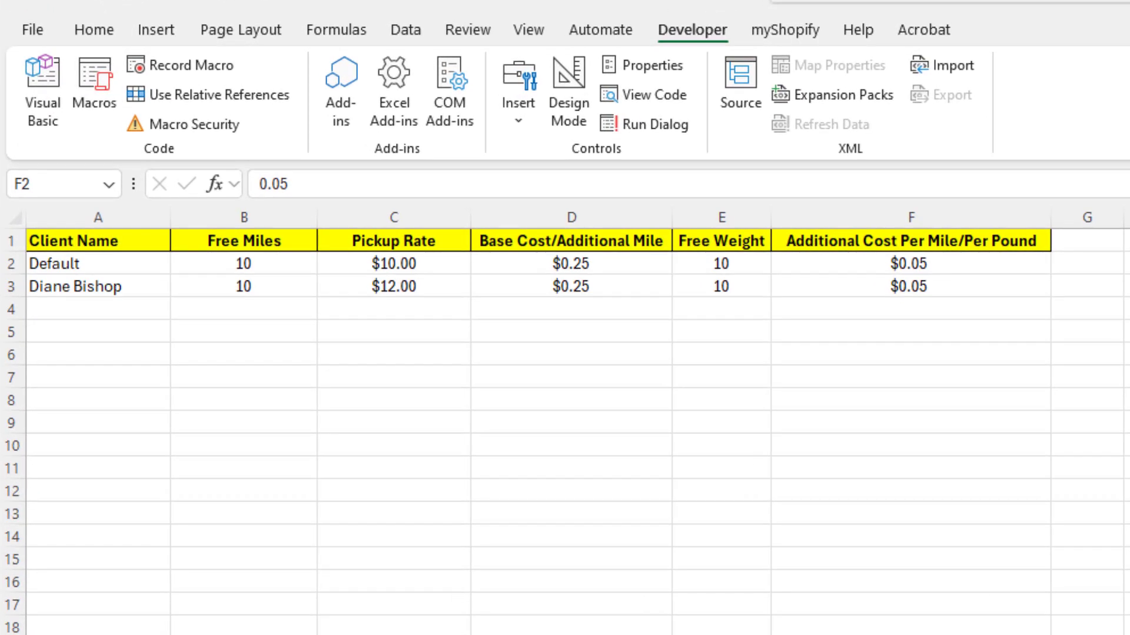
{"action": "left_click", "coordinate": [910, 263]}
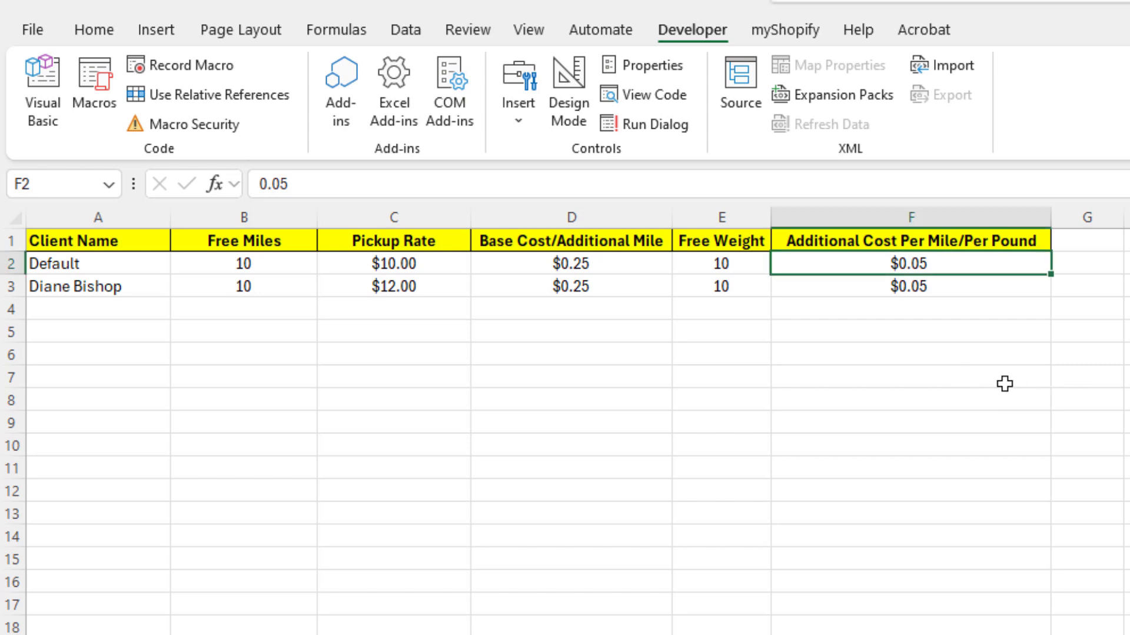
{"action": "mouse_move", "coordinate": [908, 364]}
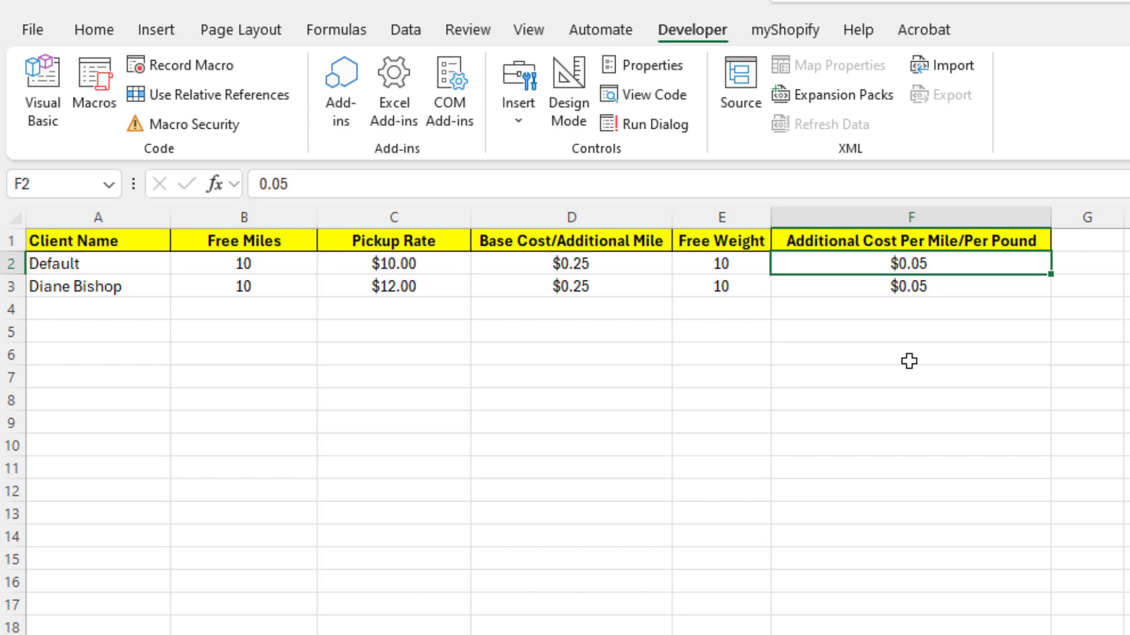
{"action": "mouse_move", "coordinate": [894, 334]}
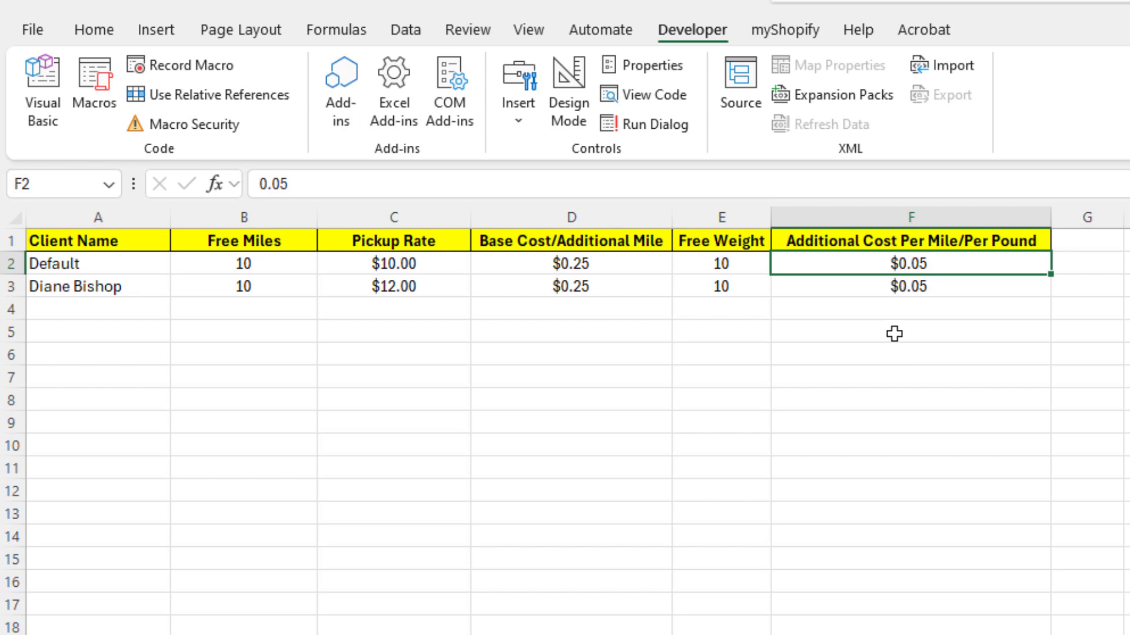
{"action": "mouse_move", "coordinate": [910, 321]}
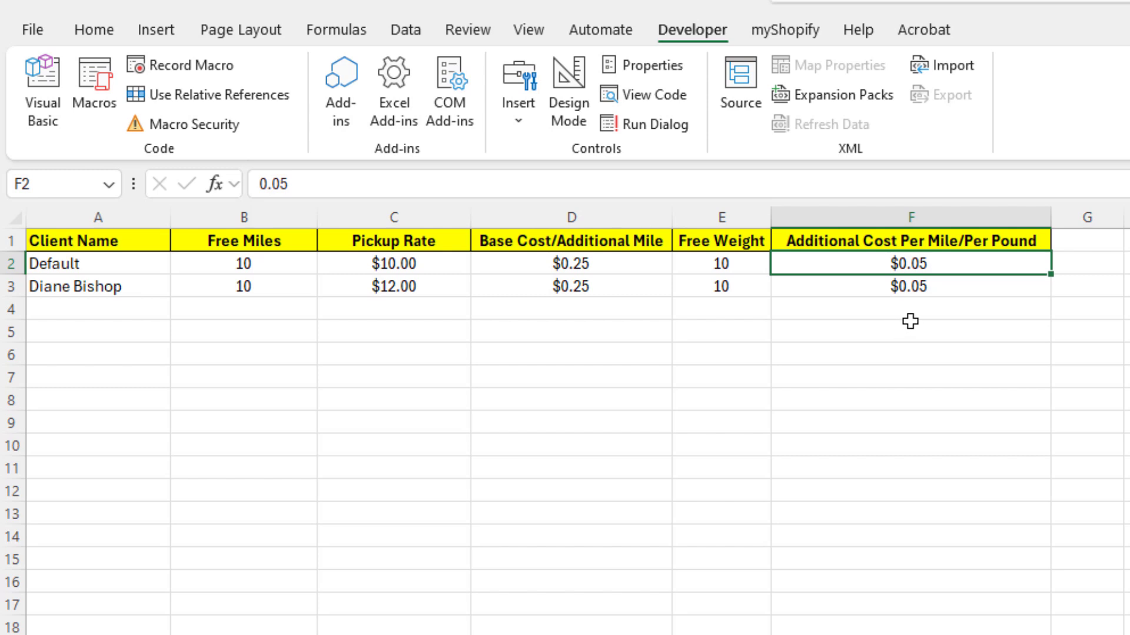
{"action": "mouse_move", "coordinate": [225, 301]}
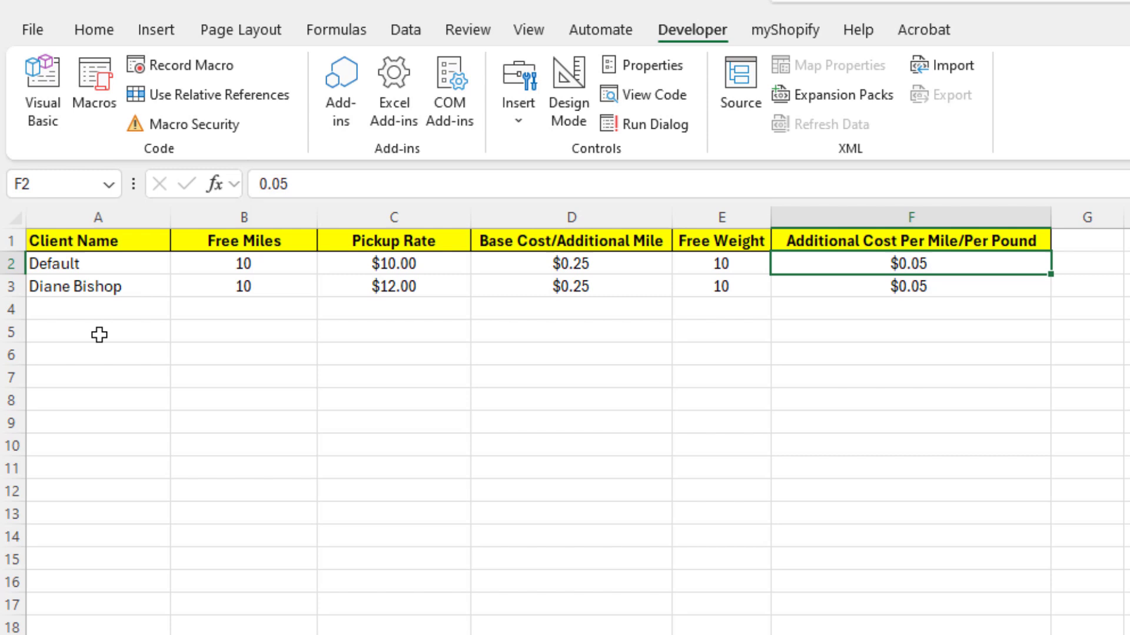
{"action": "mouse_move", "coordinate": [178, 373]}
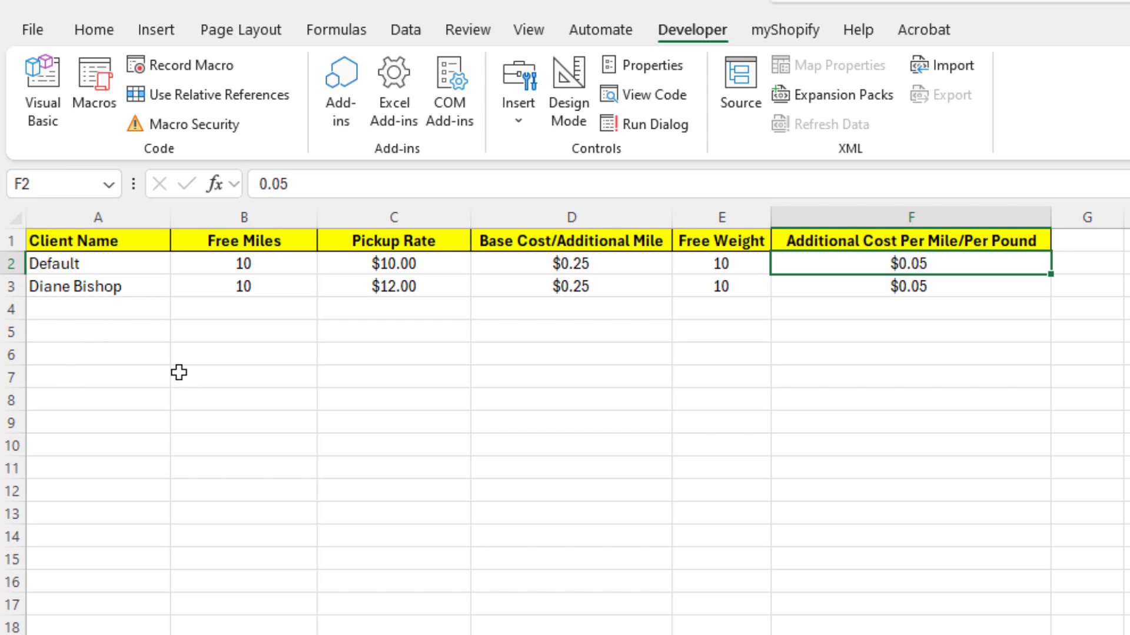
{"action": "mouse_move", "coordinate": [469, 489]}
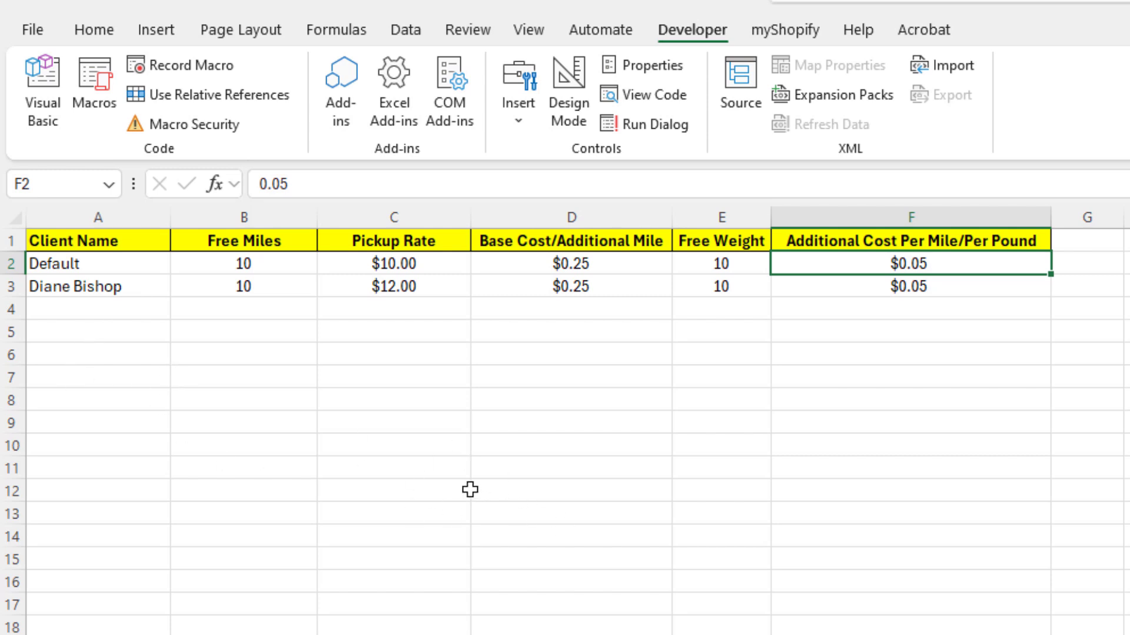
{"action": "mouse_move", "coordinate": [524, 503]}
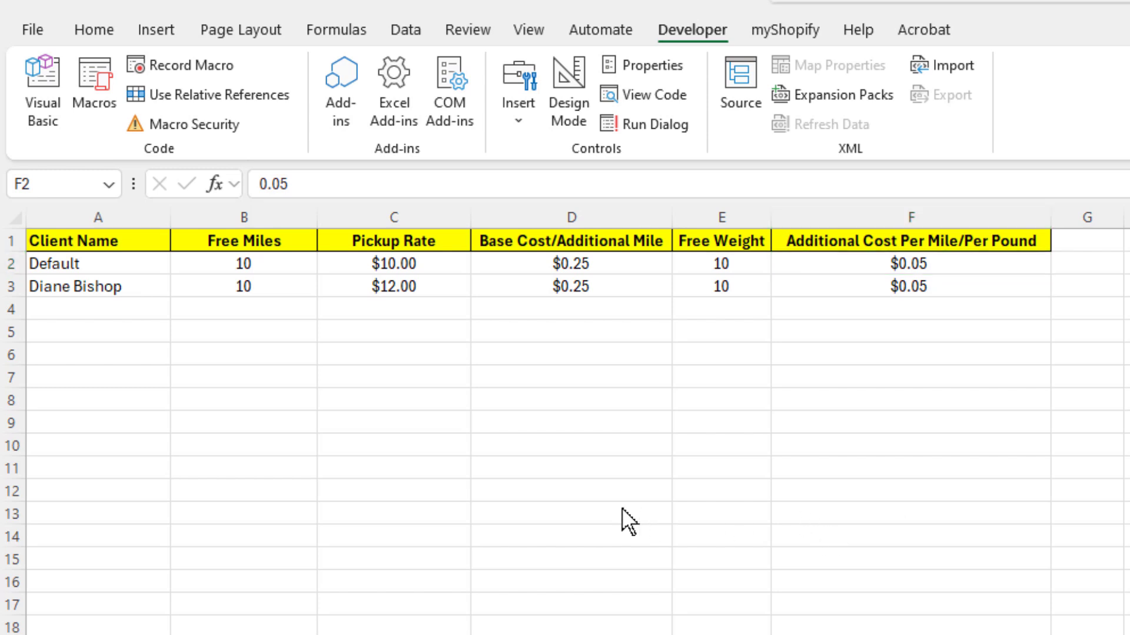
{"action": "mouse_move", "coordinate": [593, 532]}
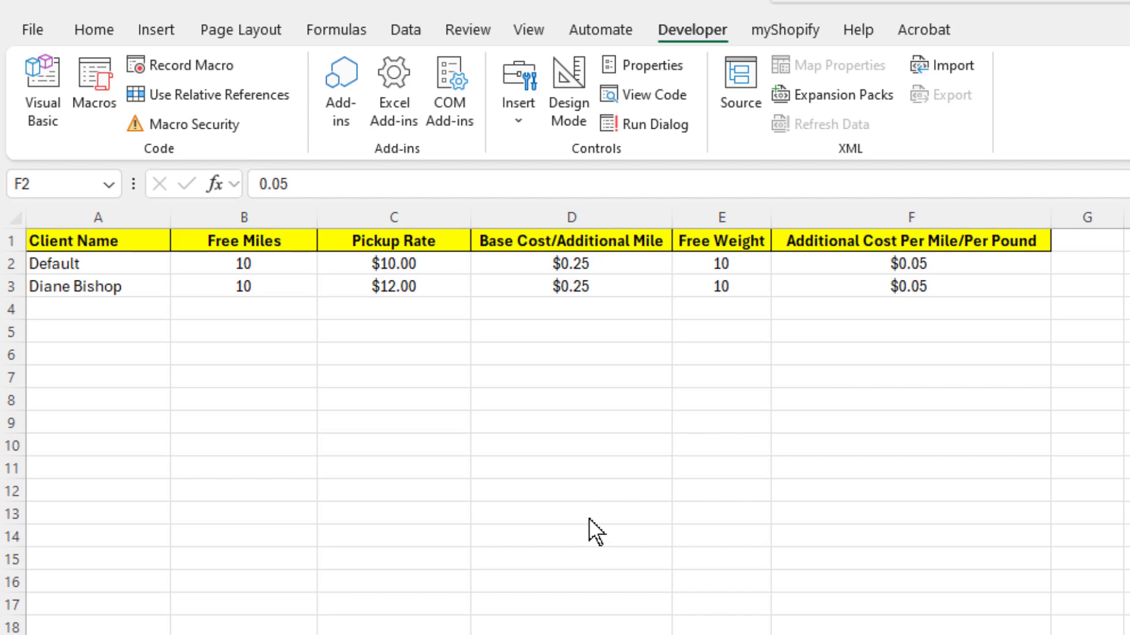
{"action": "left_click", "coordinate": [910, 263]}
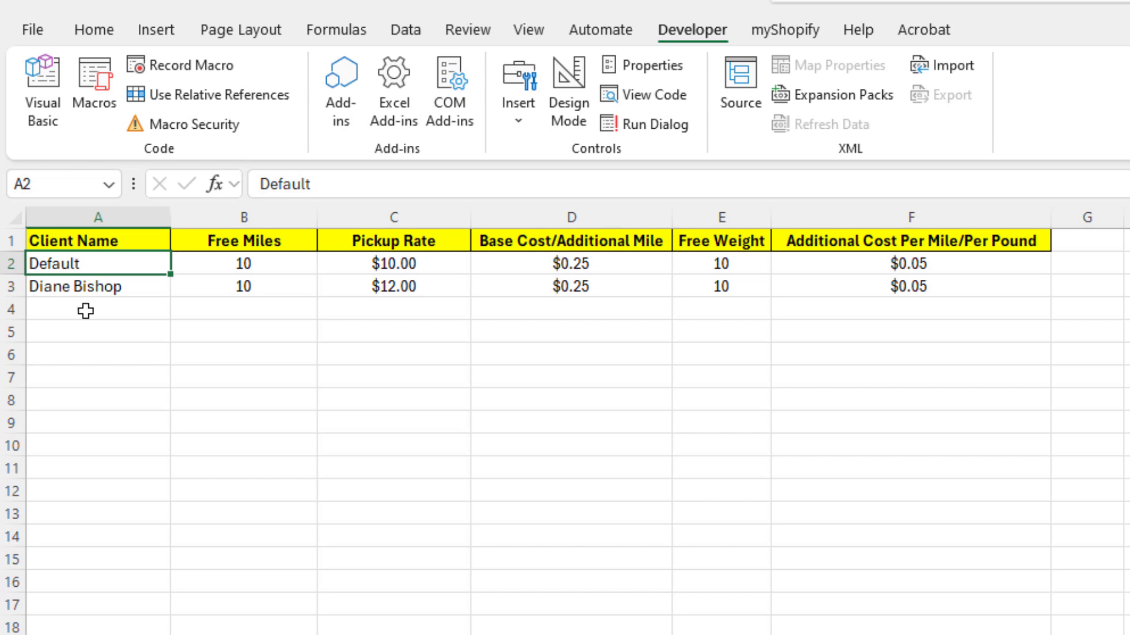
{"action": "mouse_move", "coordinate": [88, 299]}
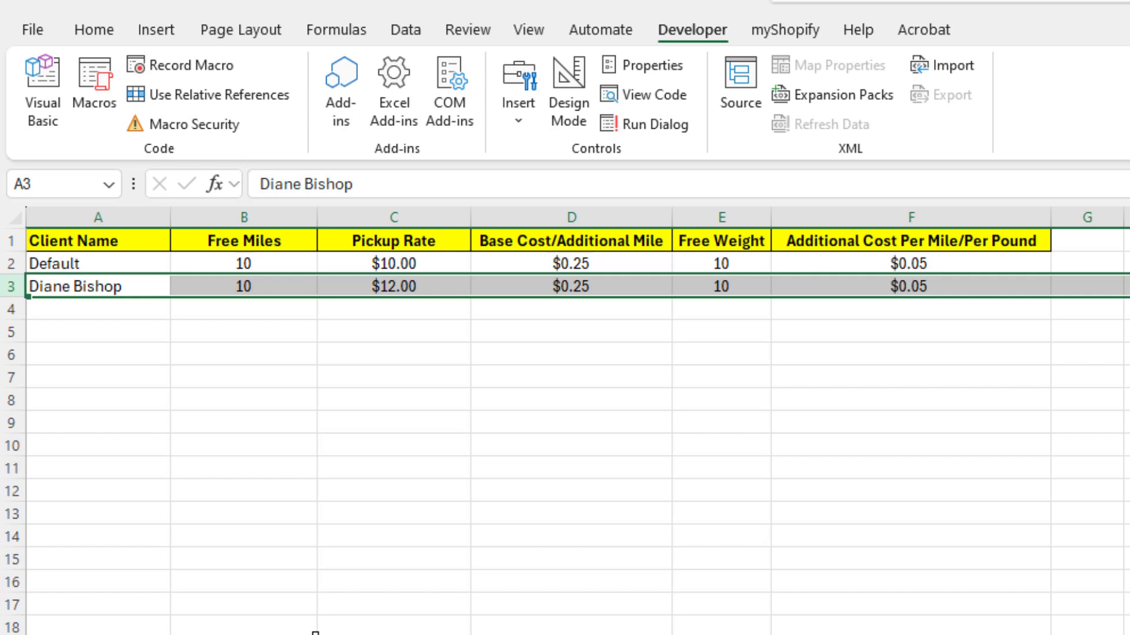
{"action": "mouse_move", "coordinate": [94, 288]}
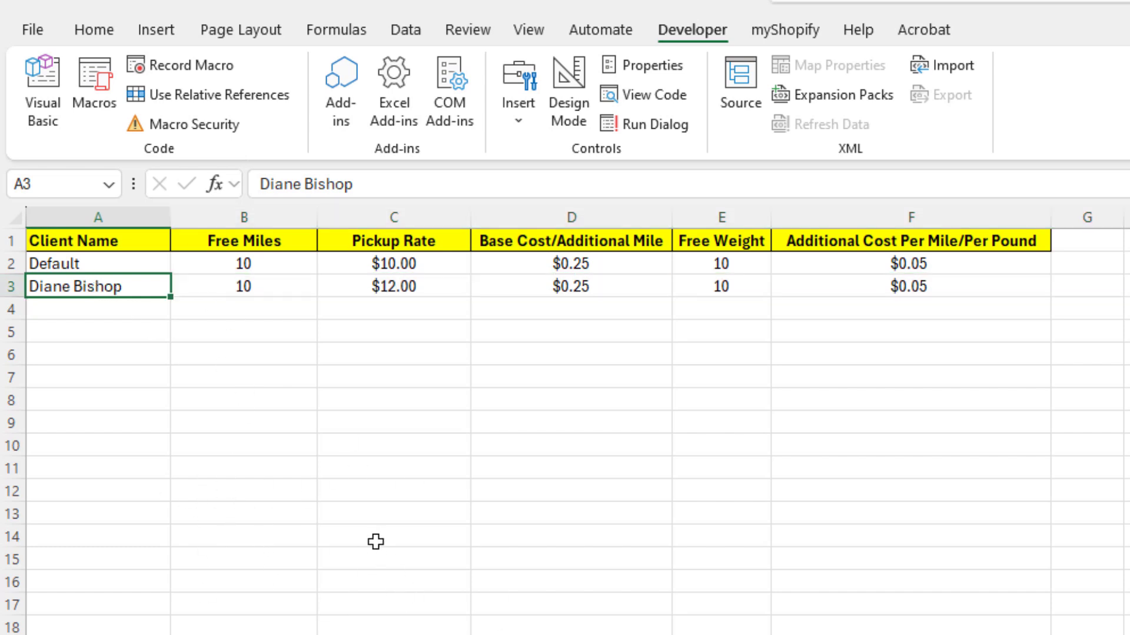
{"action": "mouse_move", "coordinate": [354, 536]}
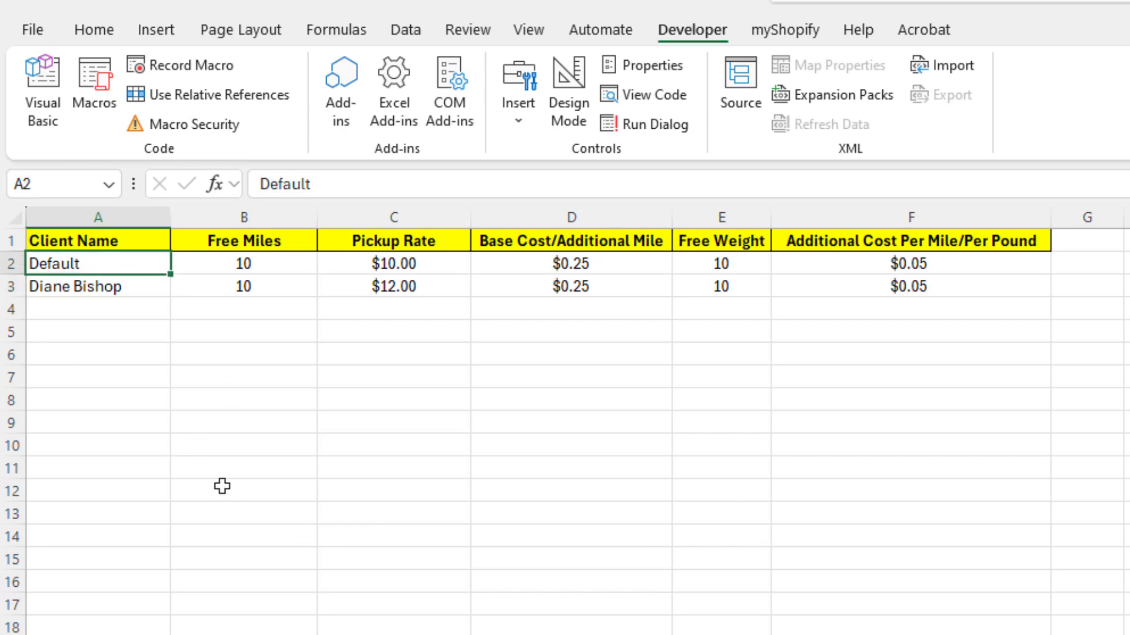
{"action": "mouse_move", "coordinate": [527, 617]}
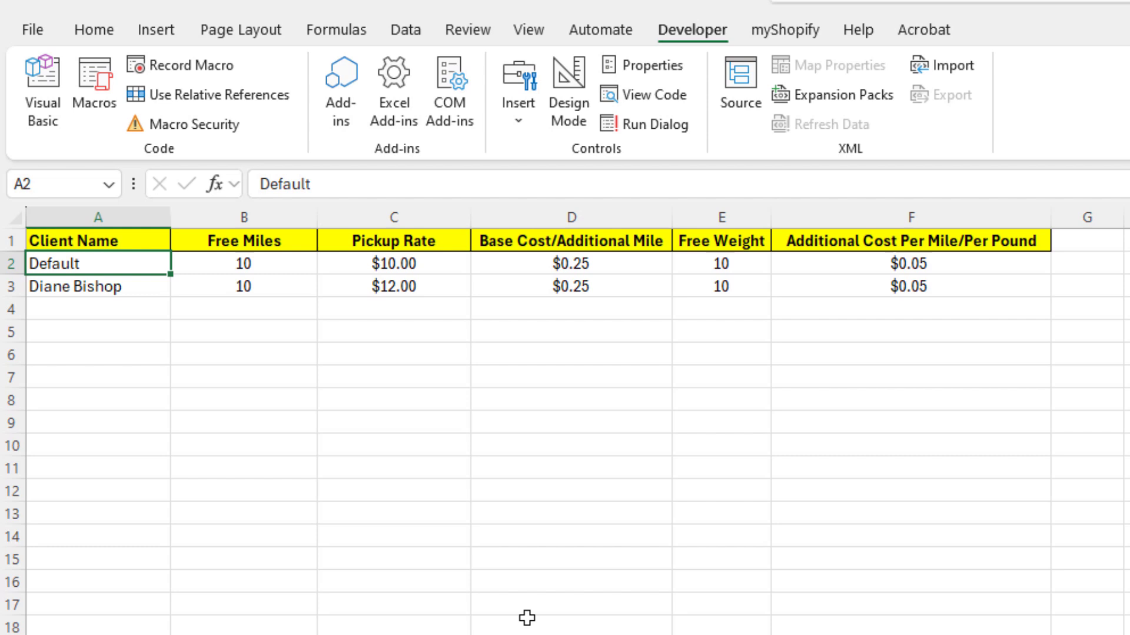
{"action": "left_click", "coordinate": [393, 263]}
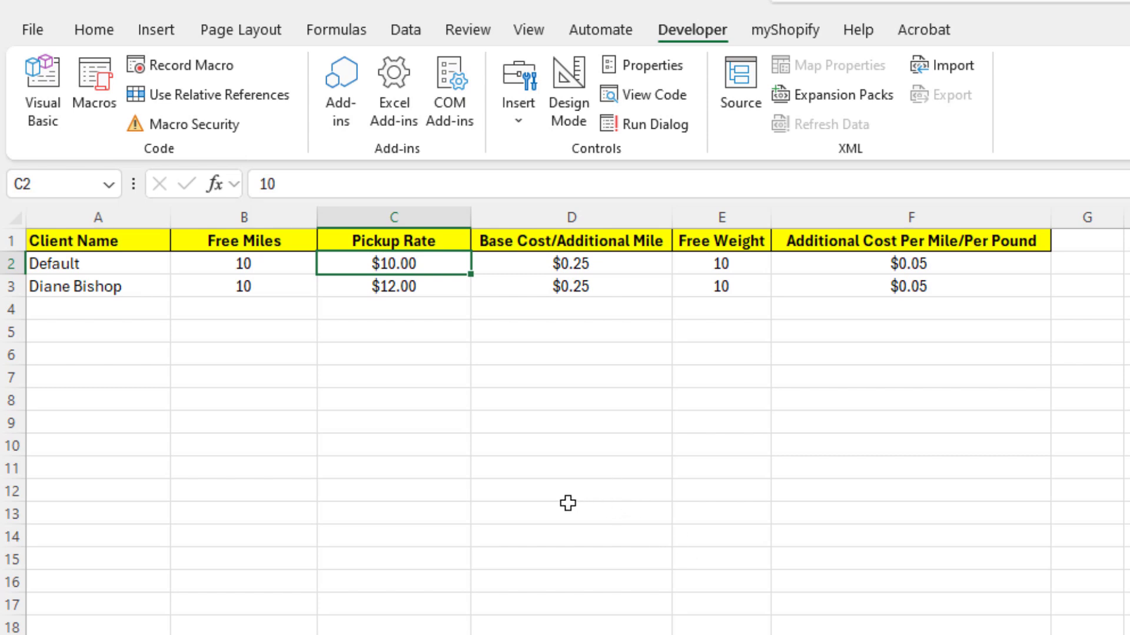
{"action": "mouse_move", "coordinate": [462, 592]}
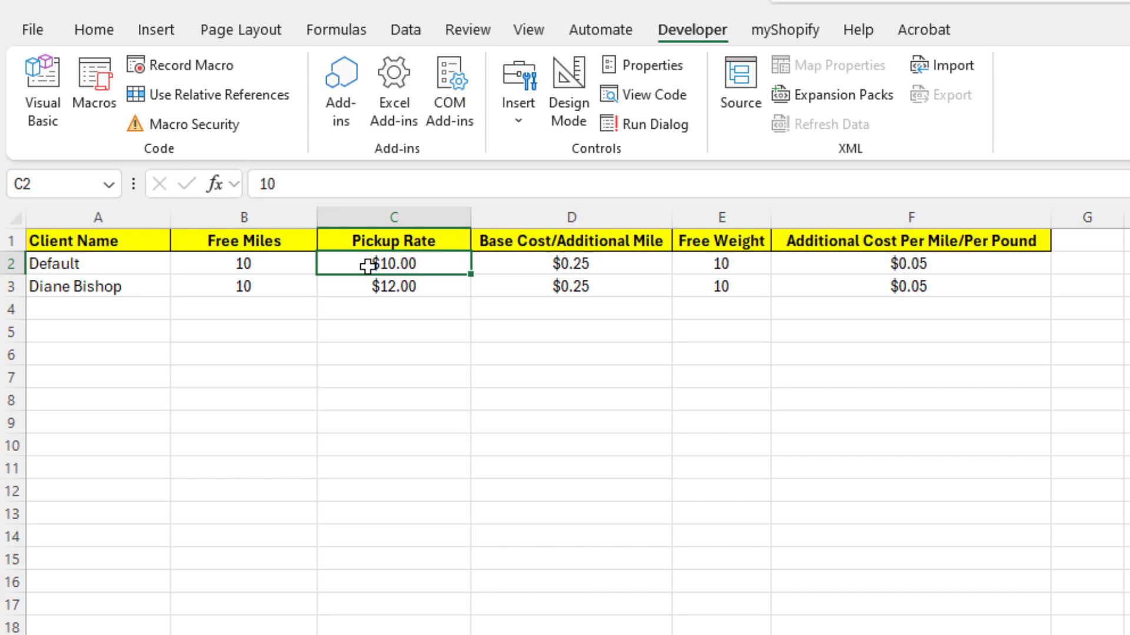
{"action": "left_click", "coordinate": [243, 263]}
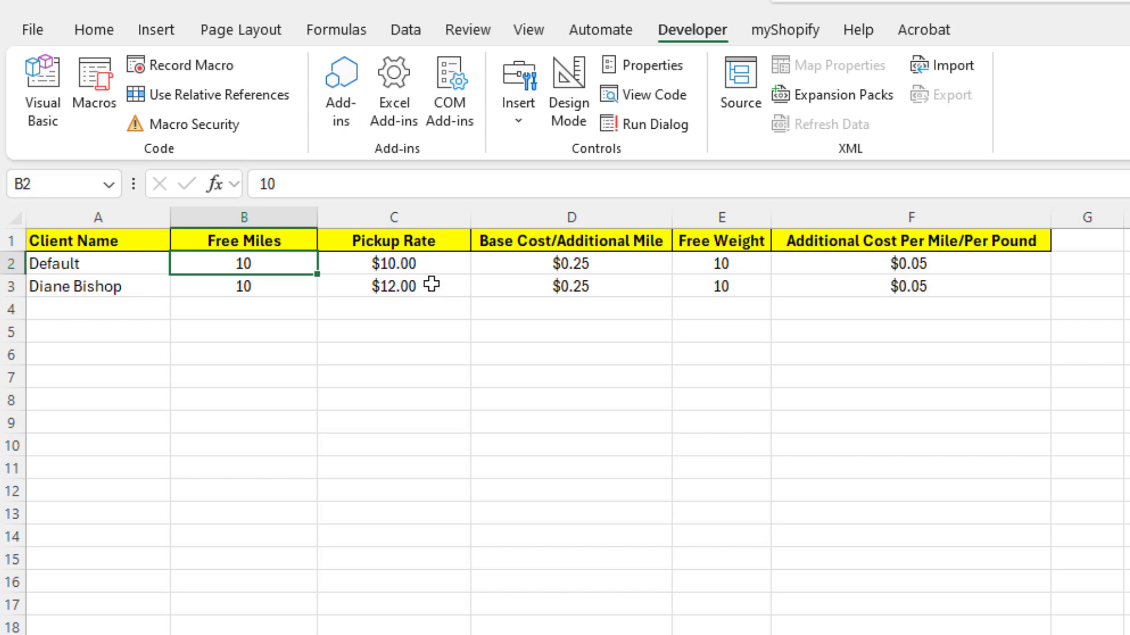
{"action": "mouse_move", "coordinate": [529, 423]}
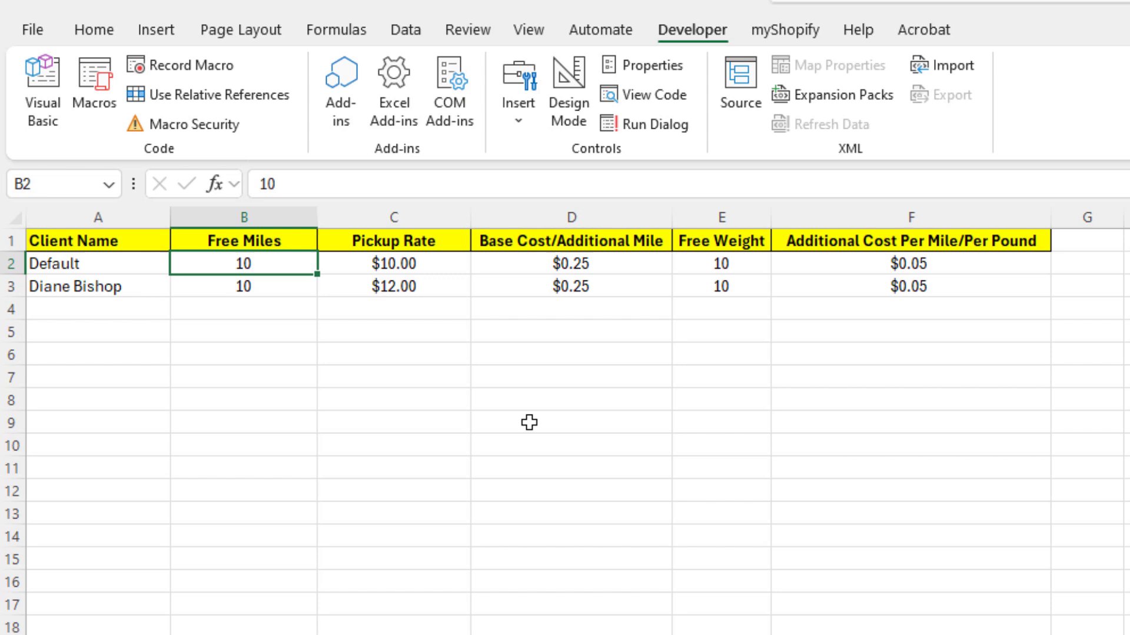
{"action": "mouse_move", "coordinate": [596, 365]}
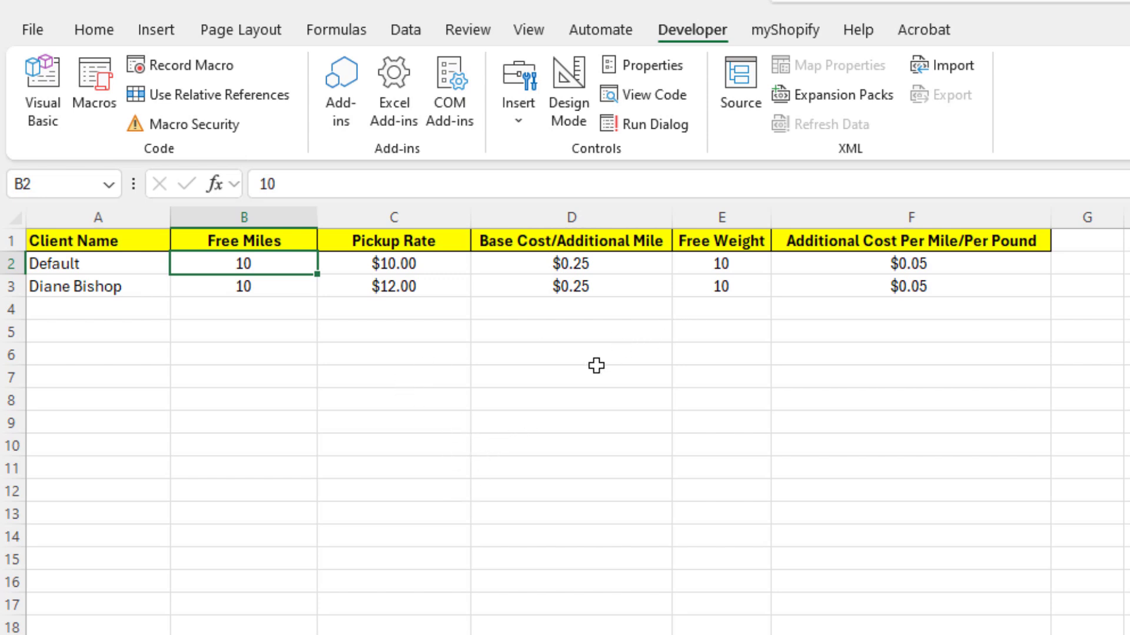
{"action": "left_click", "coordinate": [570, 263]}
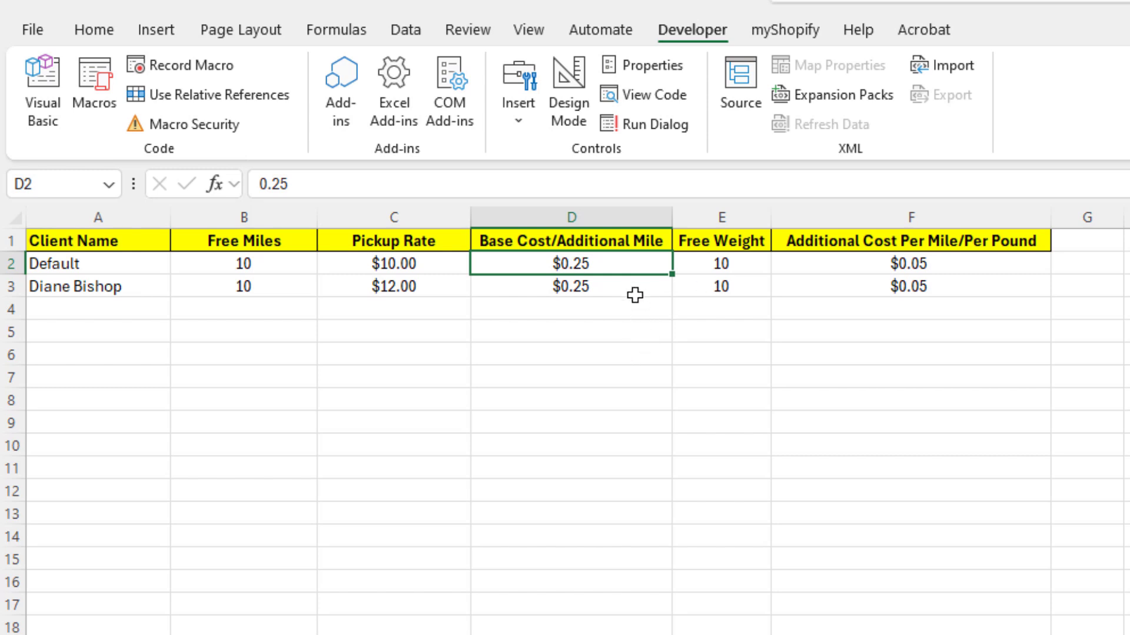
{"action": "mouse_move", "coordinate": [622, 277]}
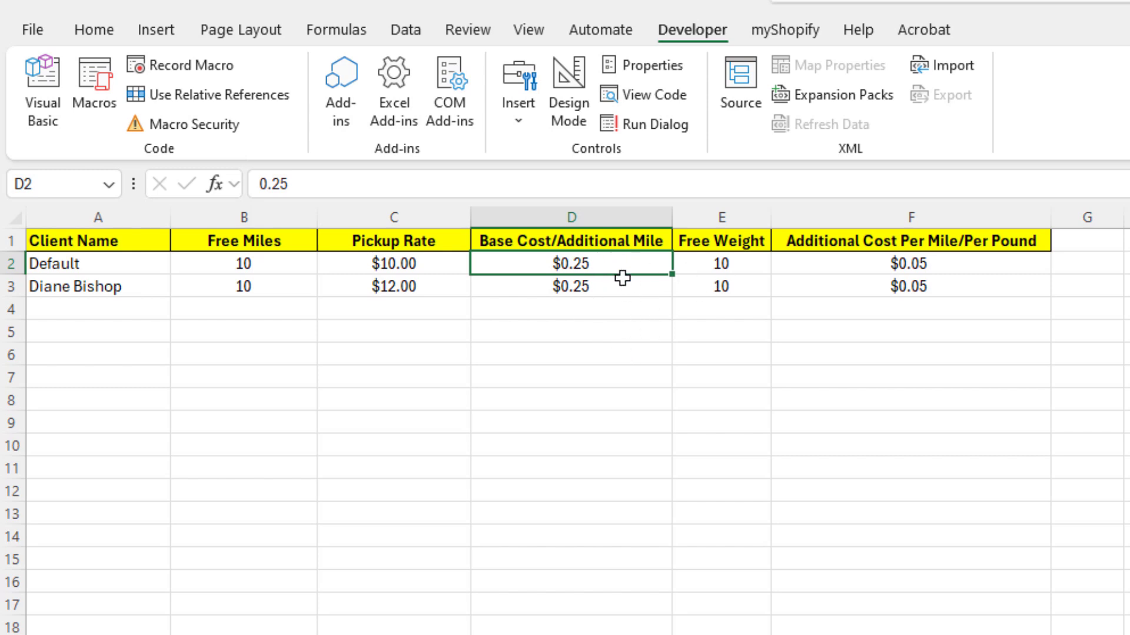
{"action": "mouse_move", "coordinate": [652, 281]}
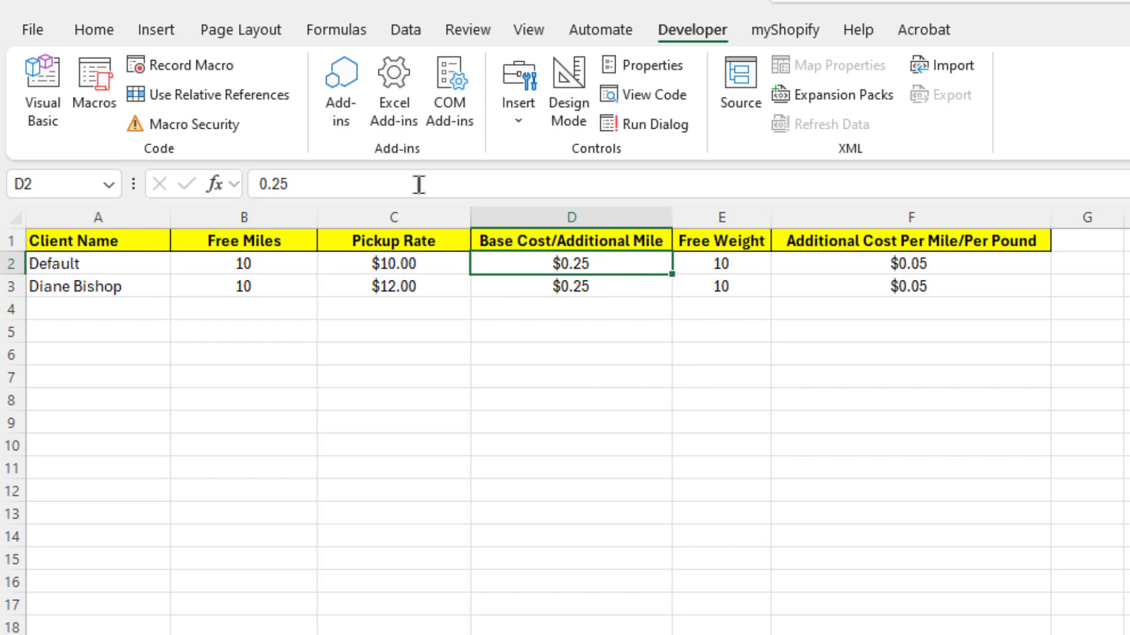
{"action": "mouse_move", "coordinate": [758, 281]}
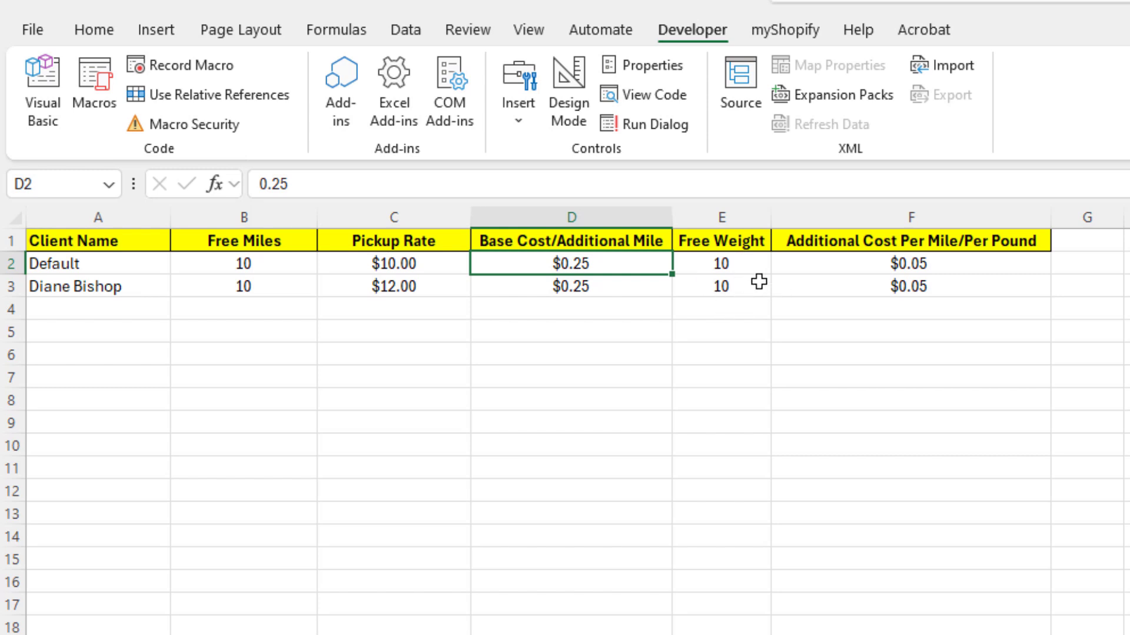
{"action": "left_click", "coordinate": [721, 263]}
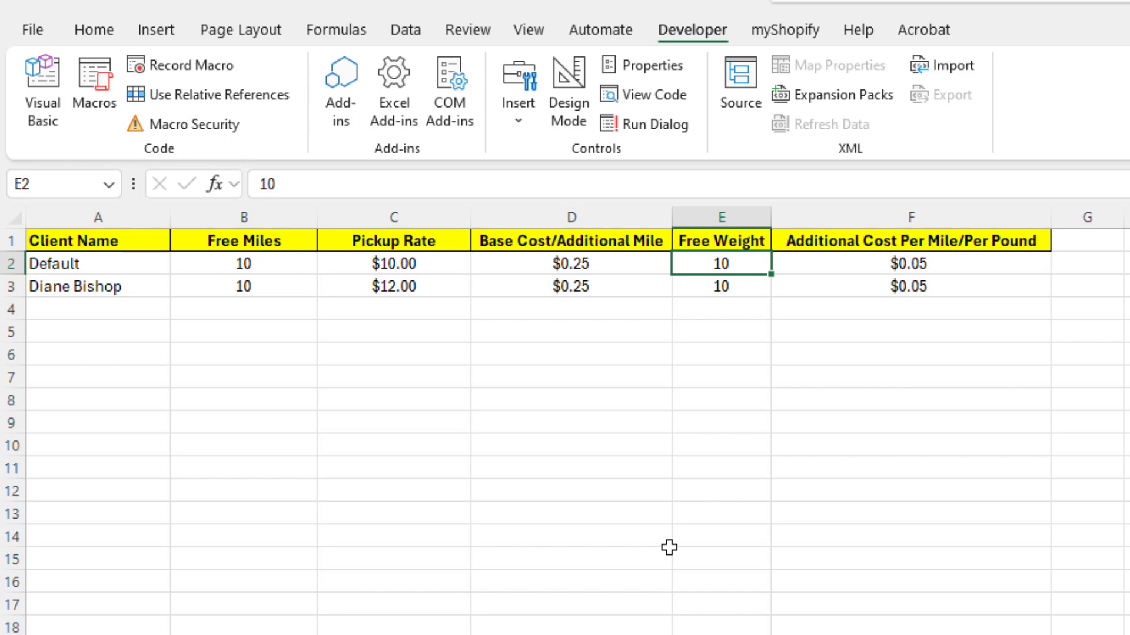
{"action": "mouse_move", "coordinate": [962, 298]}
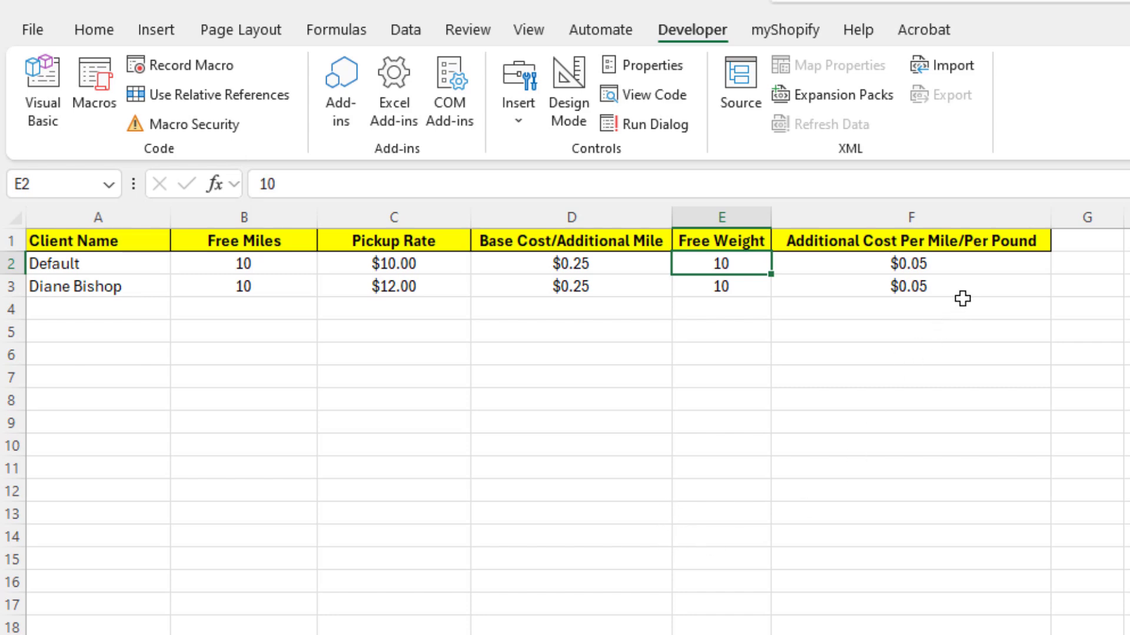
{"action": "mouse_move", "coordinate": [879, 318]}
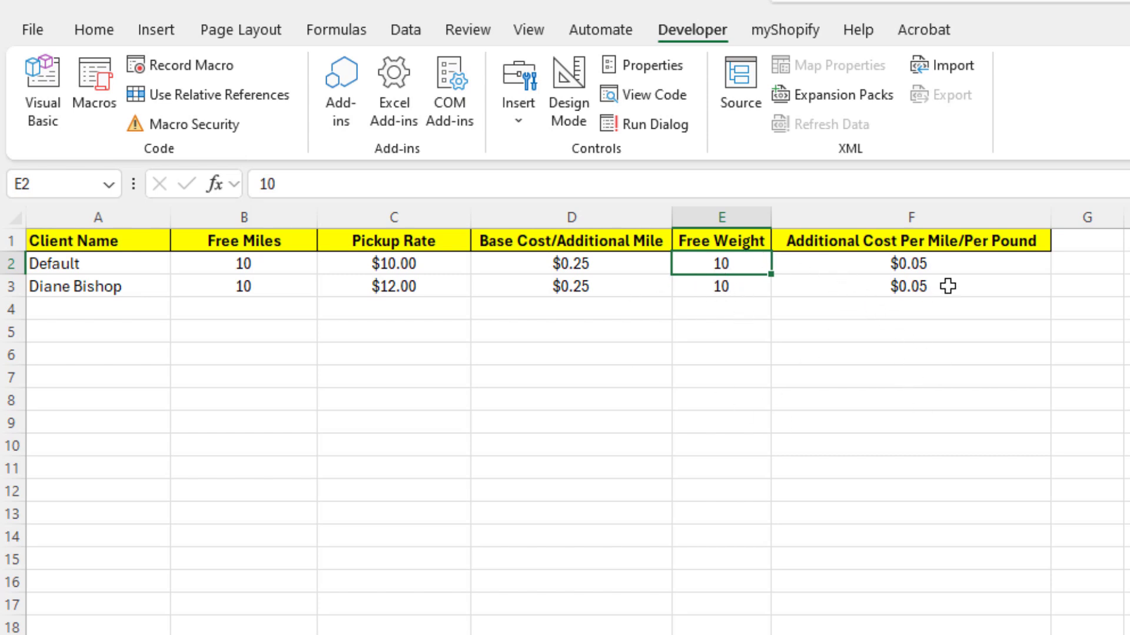
{"action": "left_click", "coordinate": [911, 263]}
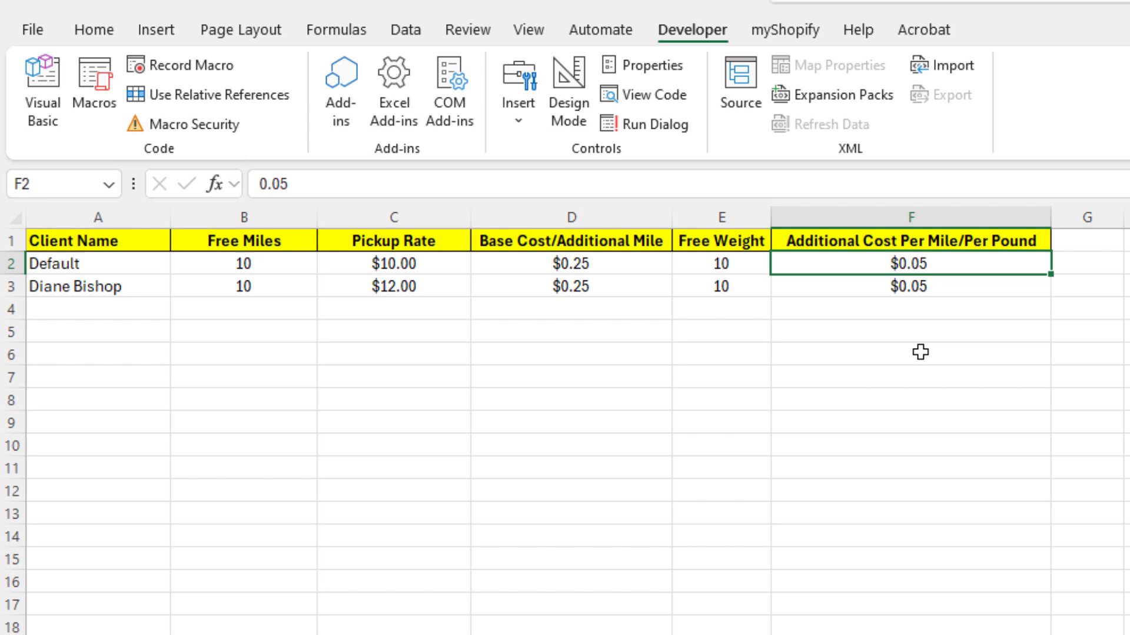
{"action": "mouse_move", "coordinate": [863, 334]}
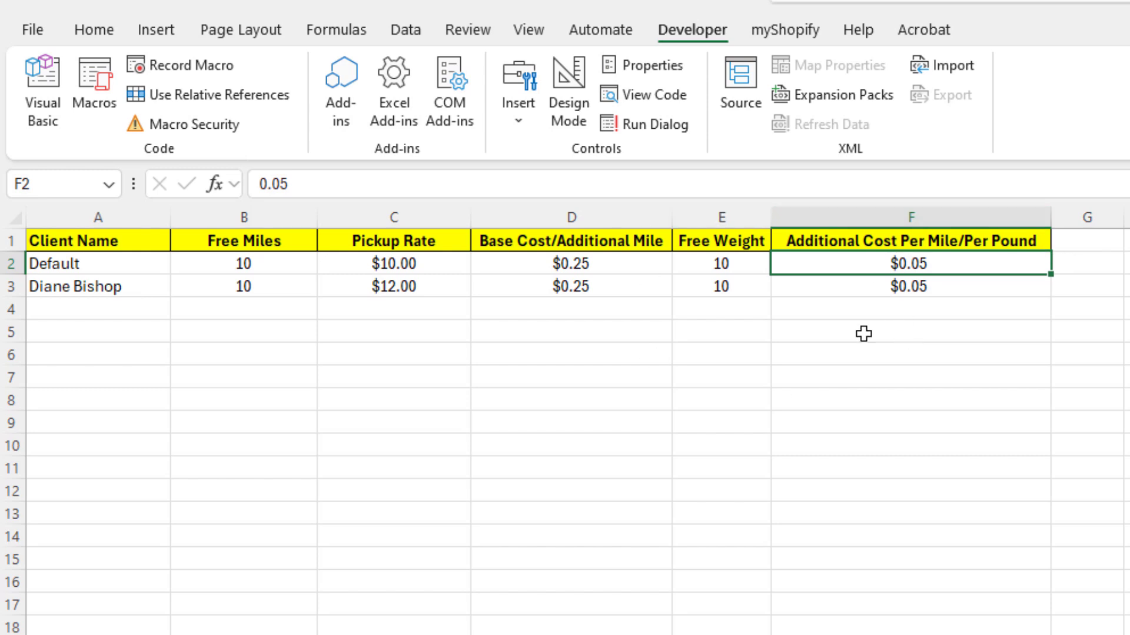
{"action": "mouse_move", "coordinate": [797, 357]}
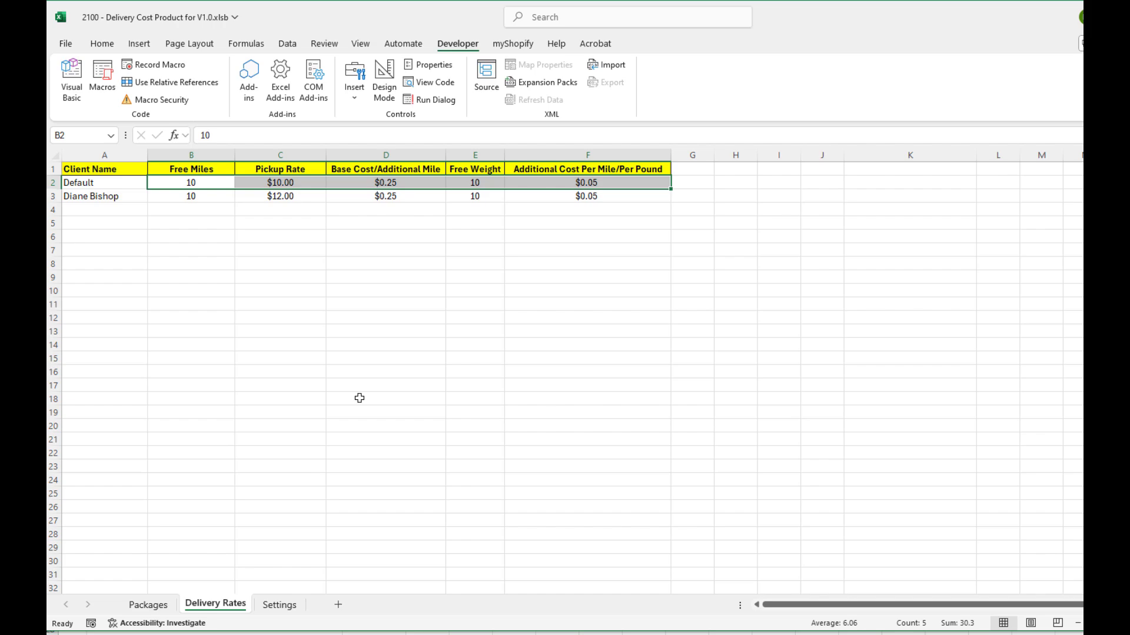
Step: Go to the Packages sheet and select the client cell for package 1
{"action": "left_click", "coordinate": [148, 604]}
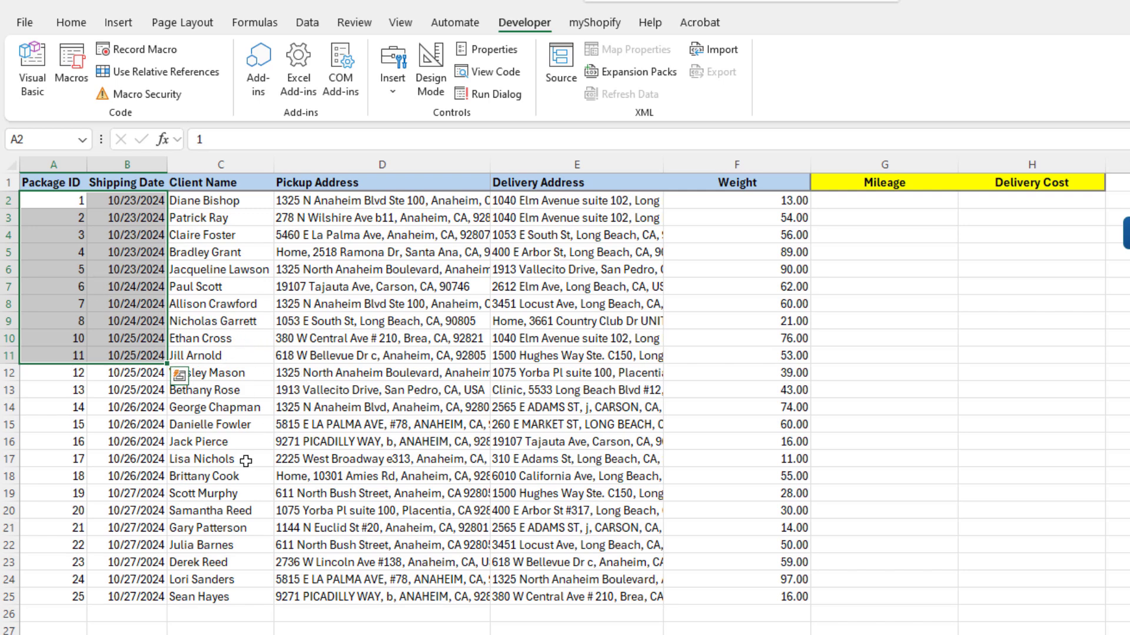
{"action": "left_click", "coordinate": [220, 200]}
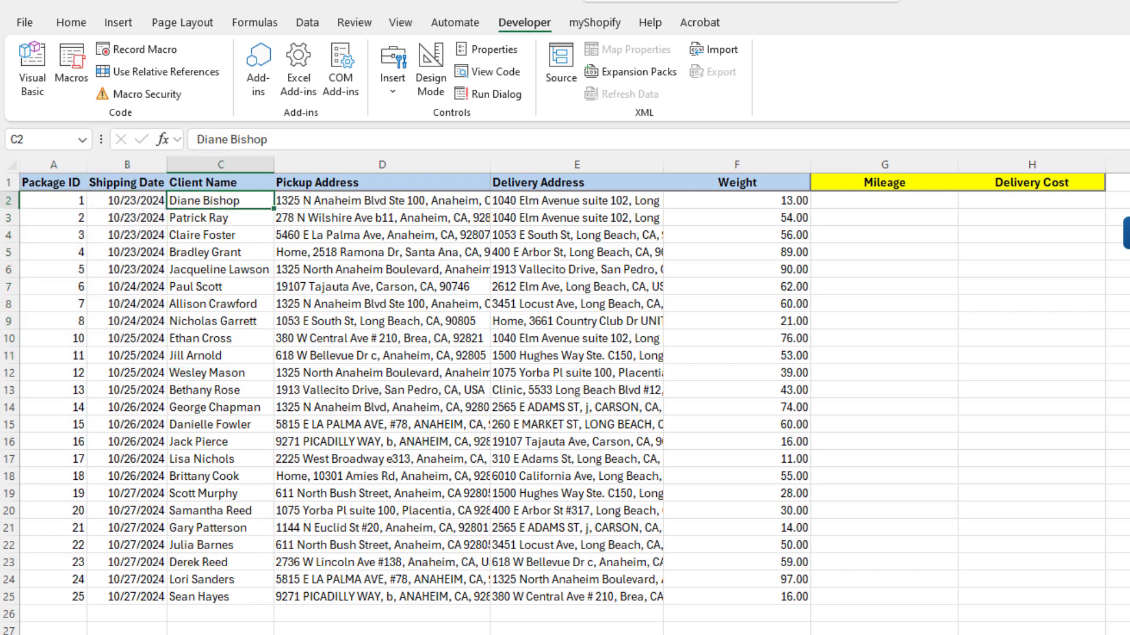
{"action": "mouse_move", "coordinate": [248, 309]}
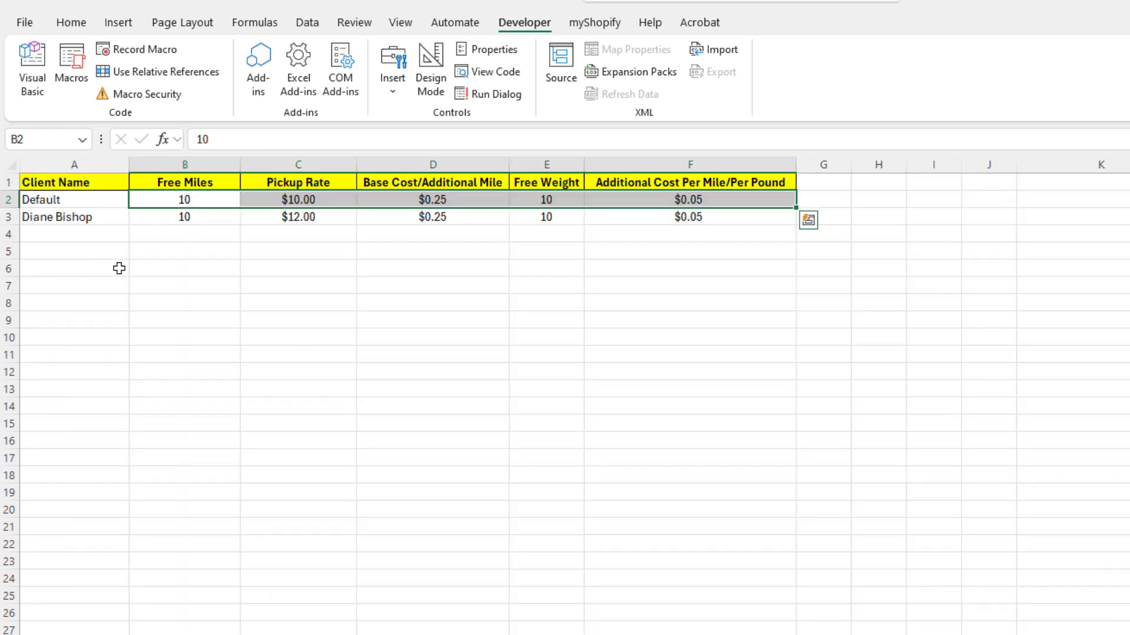
{"action": "mouse_move", "coordinate": [157, 238]}
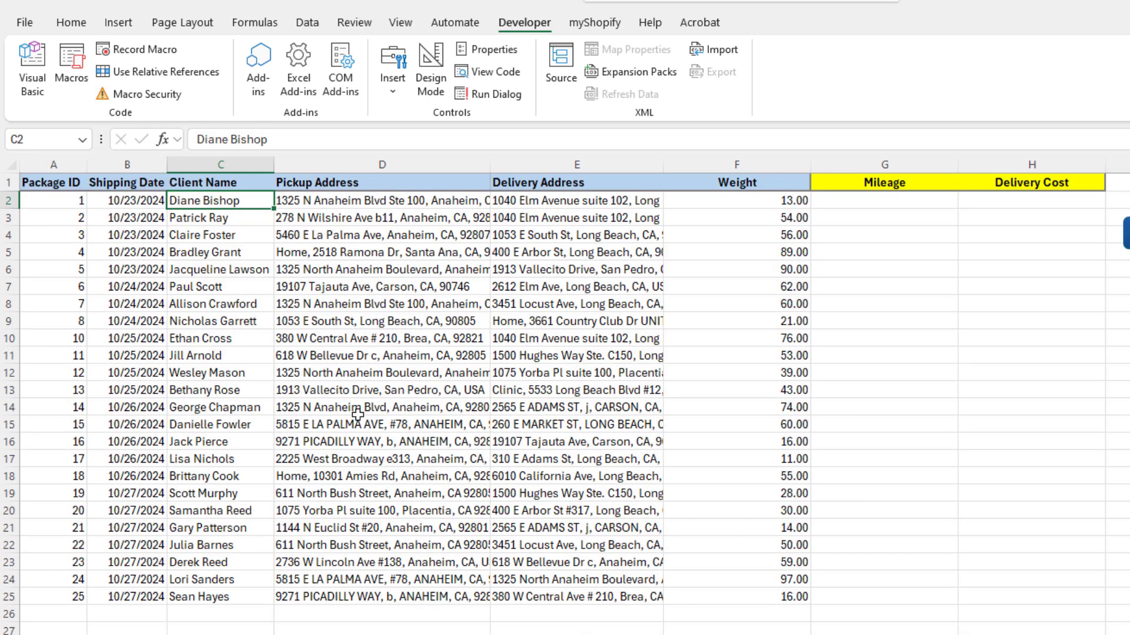
{"action": "left_click", "coordinate": [381, 200]}
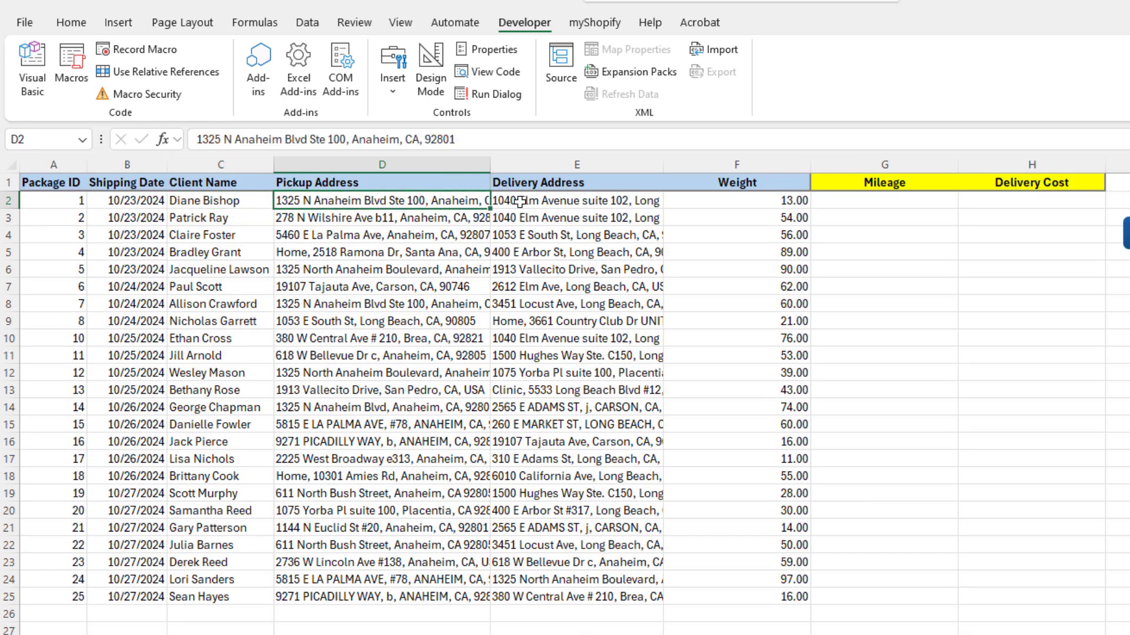
{"action": "left_click", "coordinate": [575, 201]}
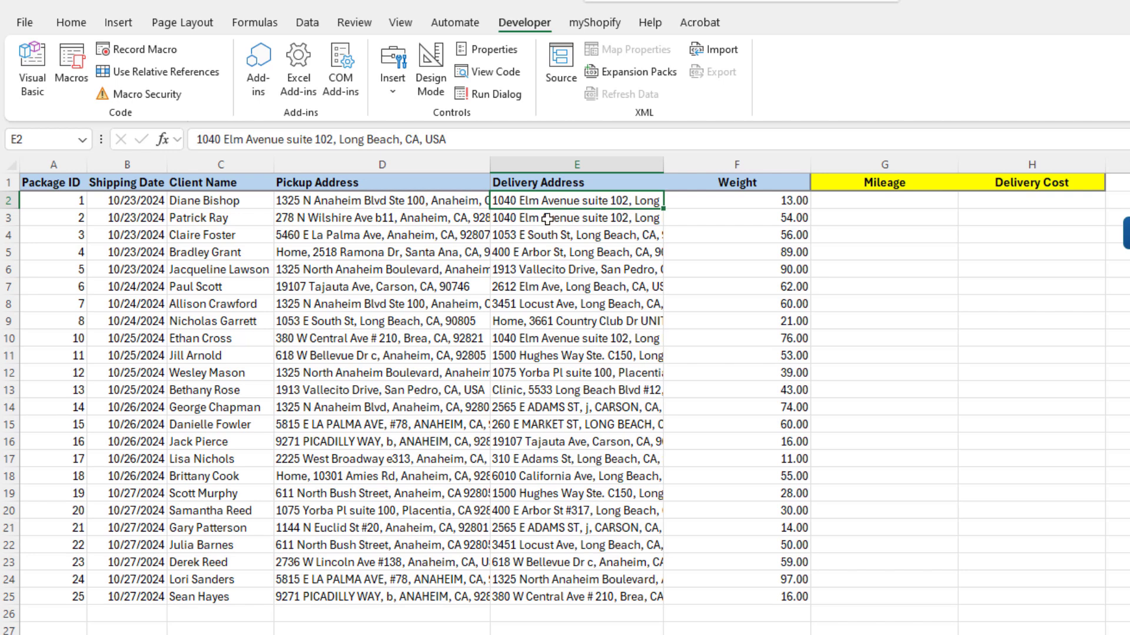
{"action": "mouse_move", "coordinate": [870, 288]}
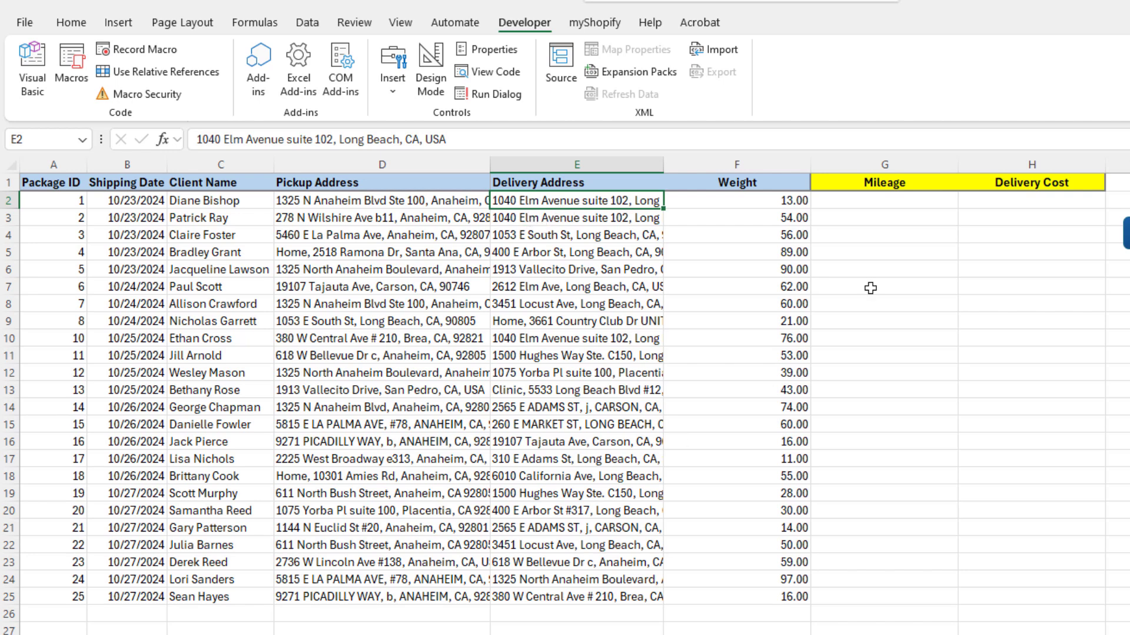
{"action": "mouse_move", "coordinate": [667, 382]}
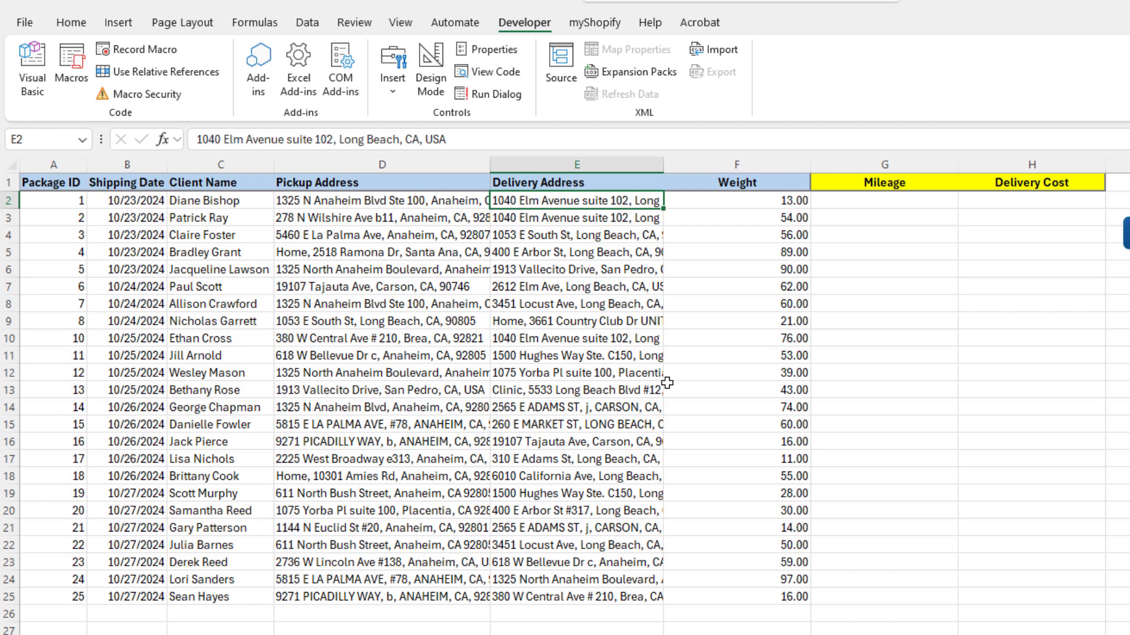
{"action": "mouse_move", "coordinate": [589, 424]}
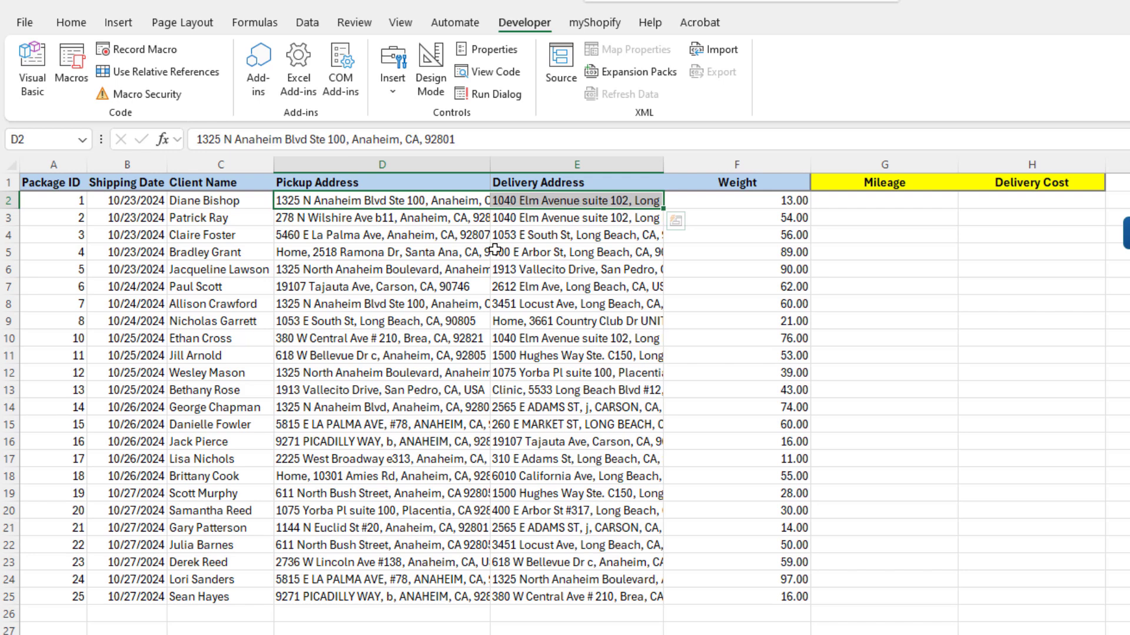
{"action": "mouse_move", "coordinate": [490, 253]}
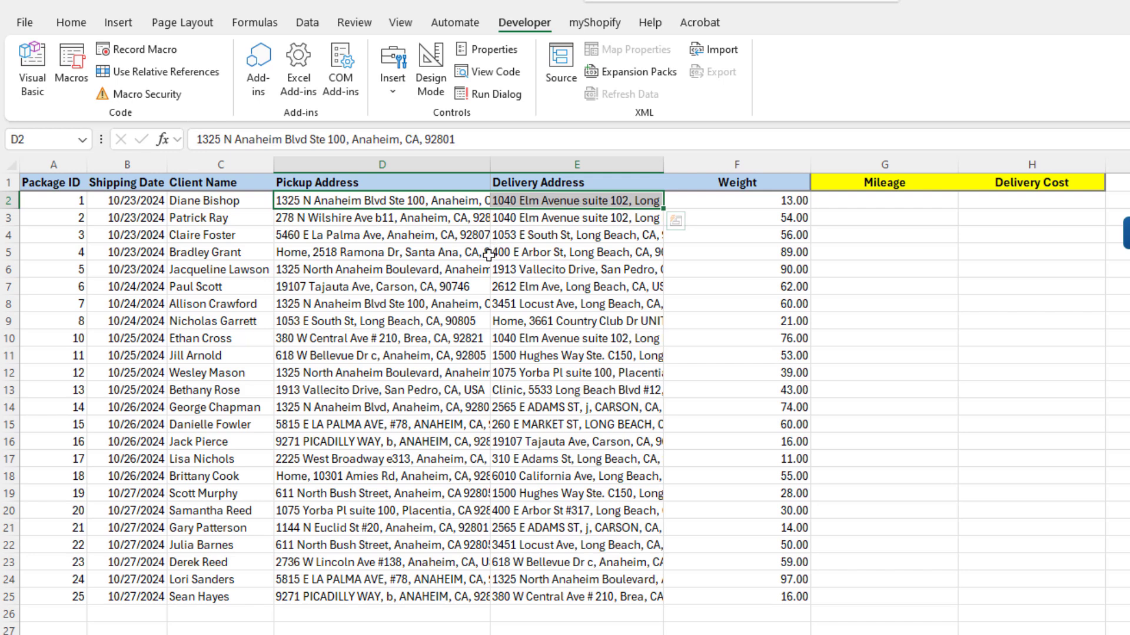
{"action": "mouse_move", "coordinate": [475, 261]}
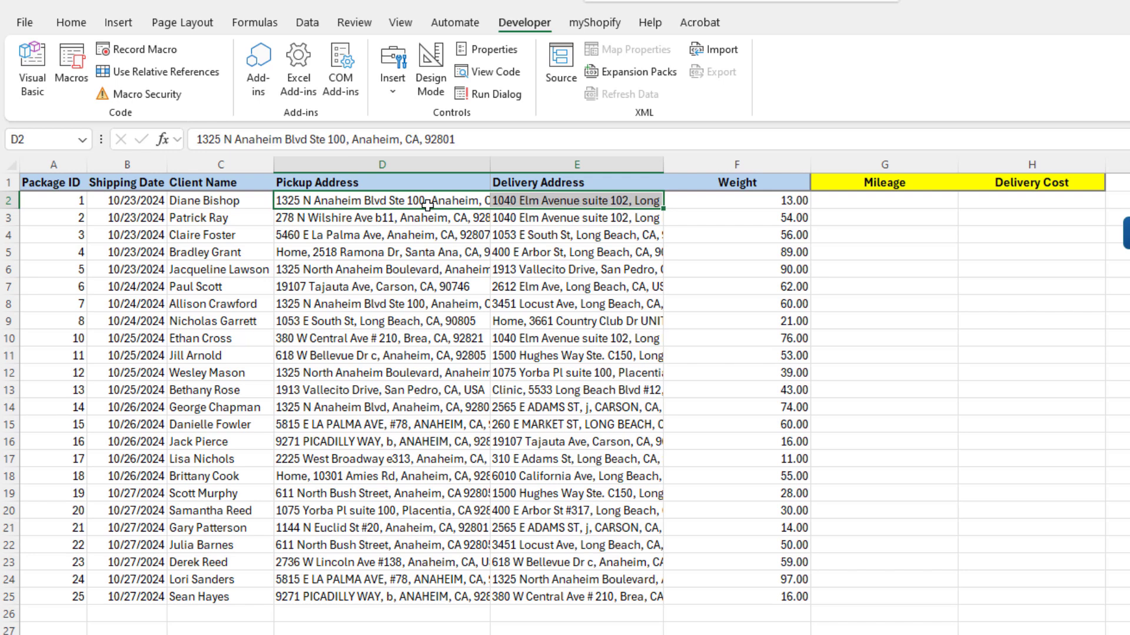
{"action": "mouse_move", "coordinate": [414, 216]}
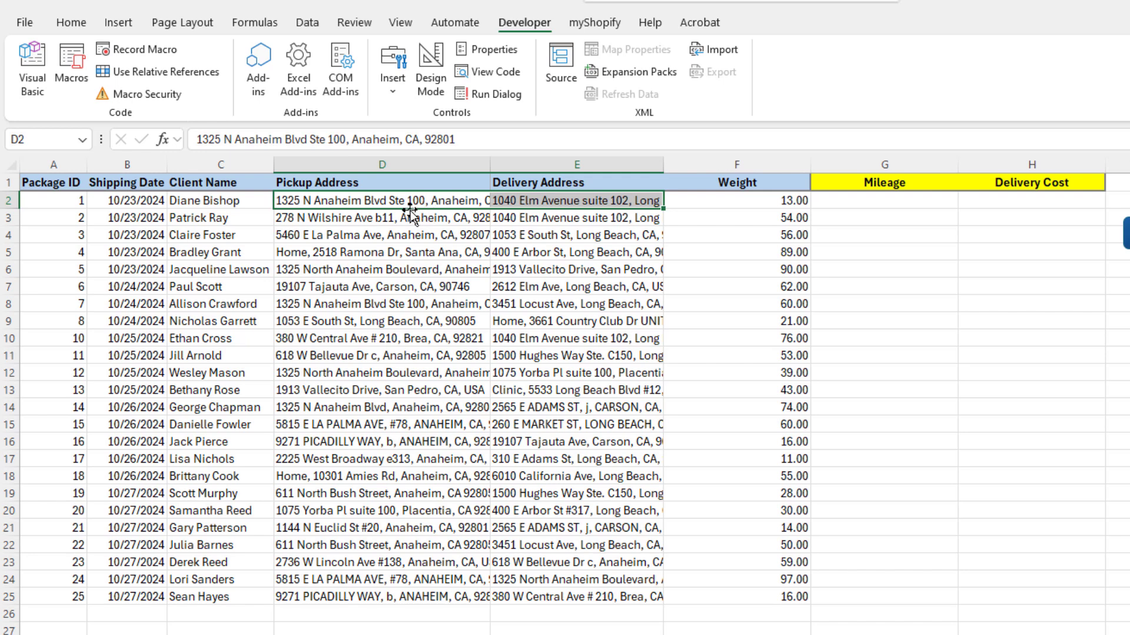
{"action": "mouse_move", "coordinate": [443, 262]}
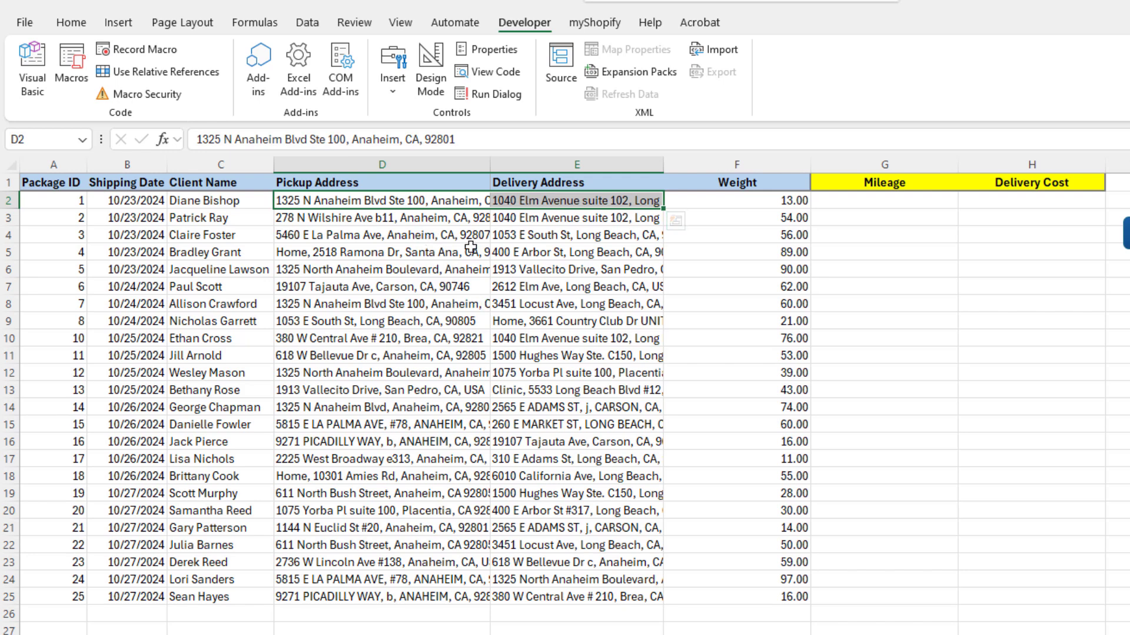
{"action": "left_click", "coordinate": [577, 200]}
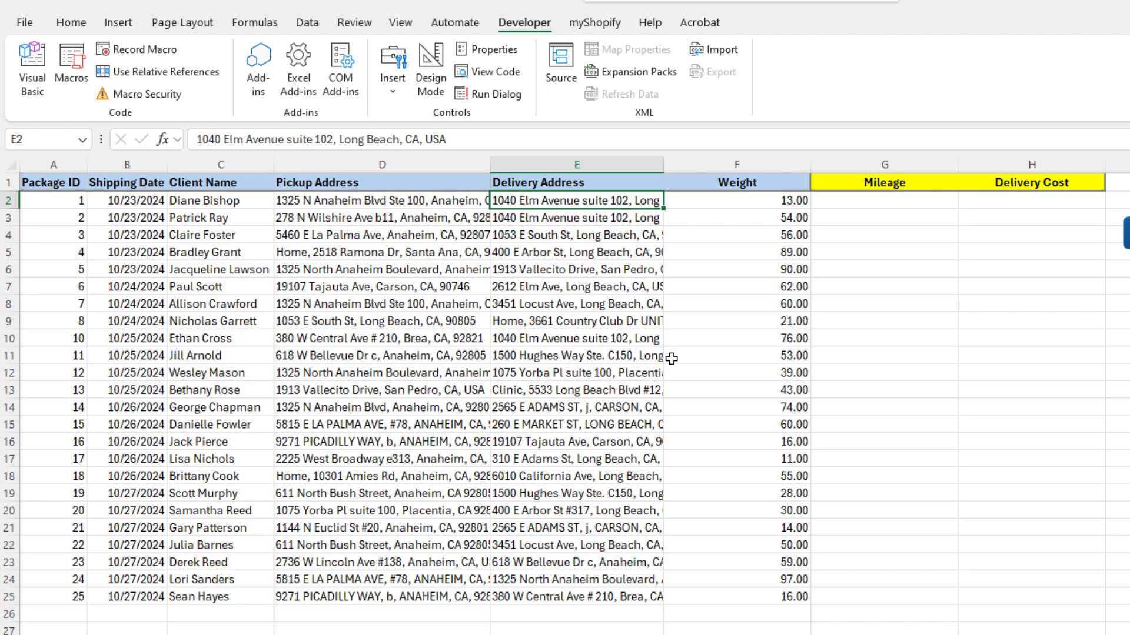
{"action": "mouse_move", "coordinate": [549, 364]}
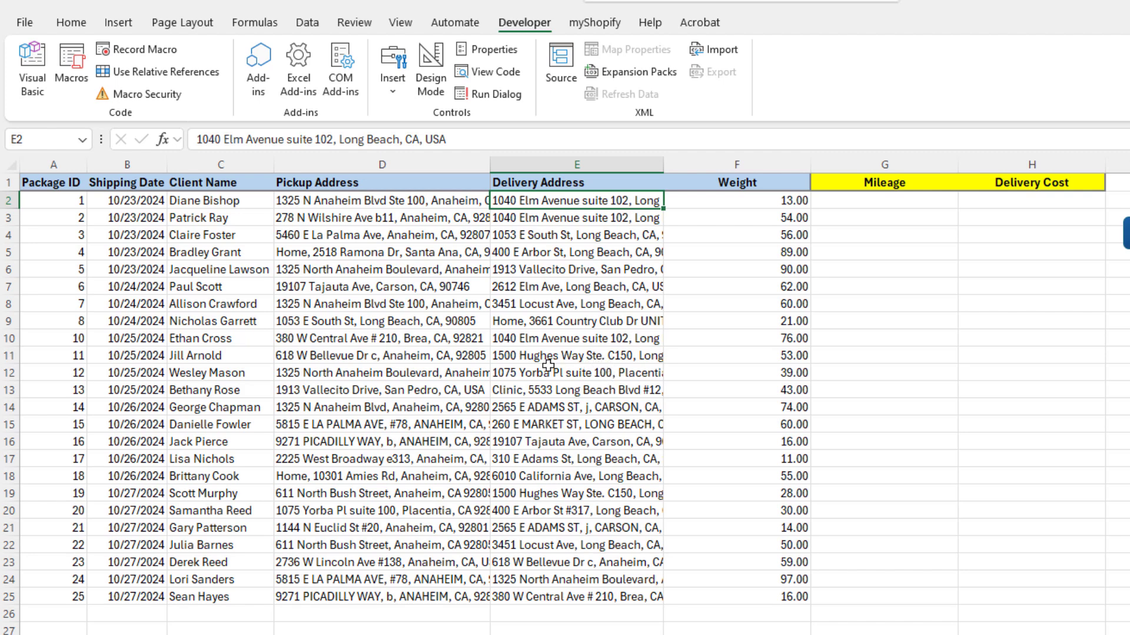
{"action": "mouse_move", "coordinate": [626, 407]}
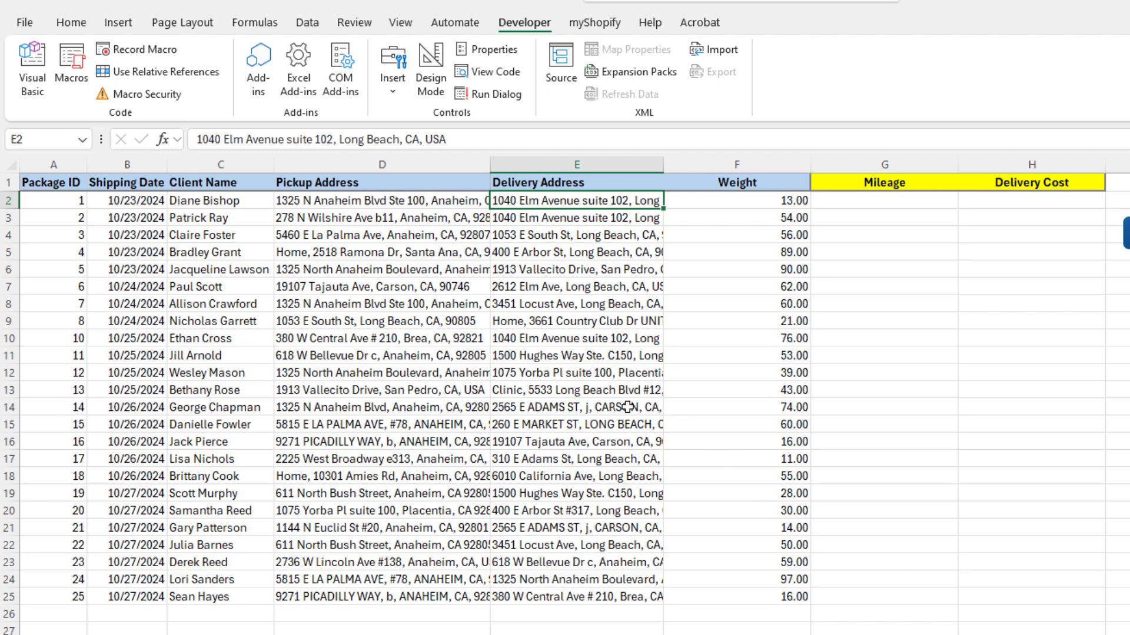
{"action": "mouse_move", "coordinate": [604, 405]}
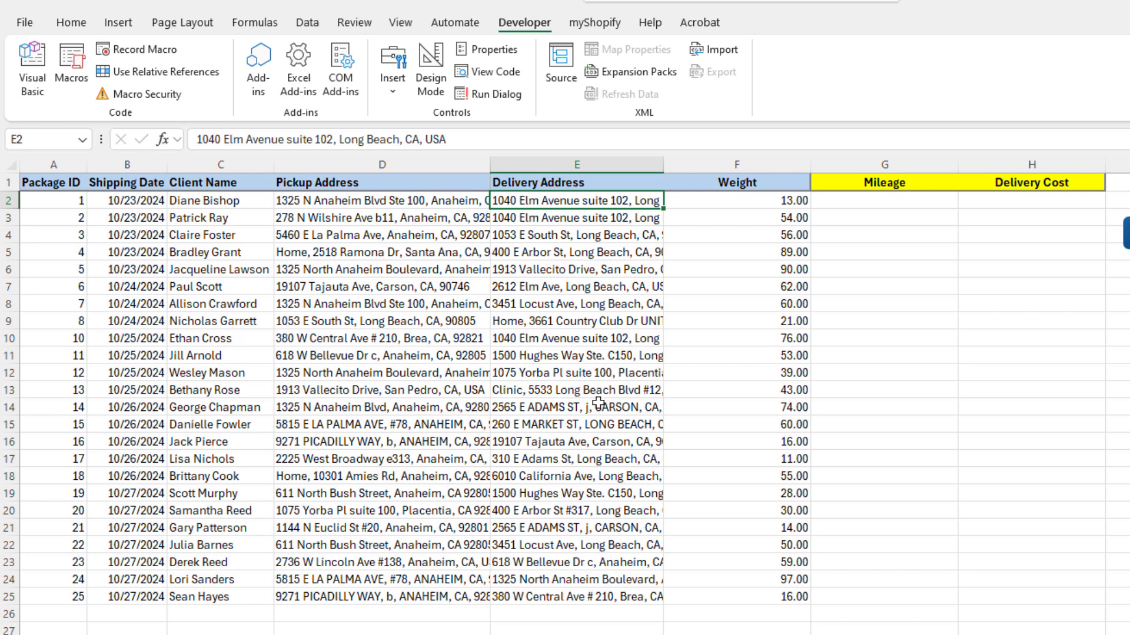
{"action": "mouse_move", "coordinate": [826, 182]}
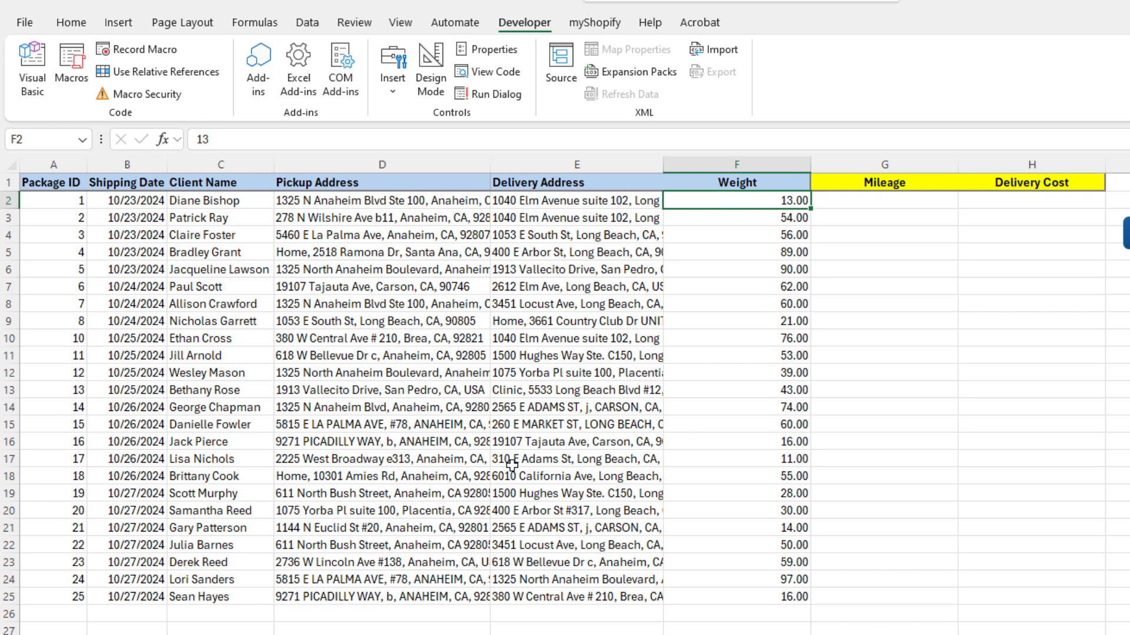
{"action": "mouse_move", "coordinate": [620, 487]}
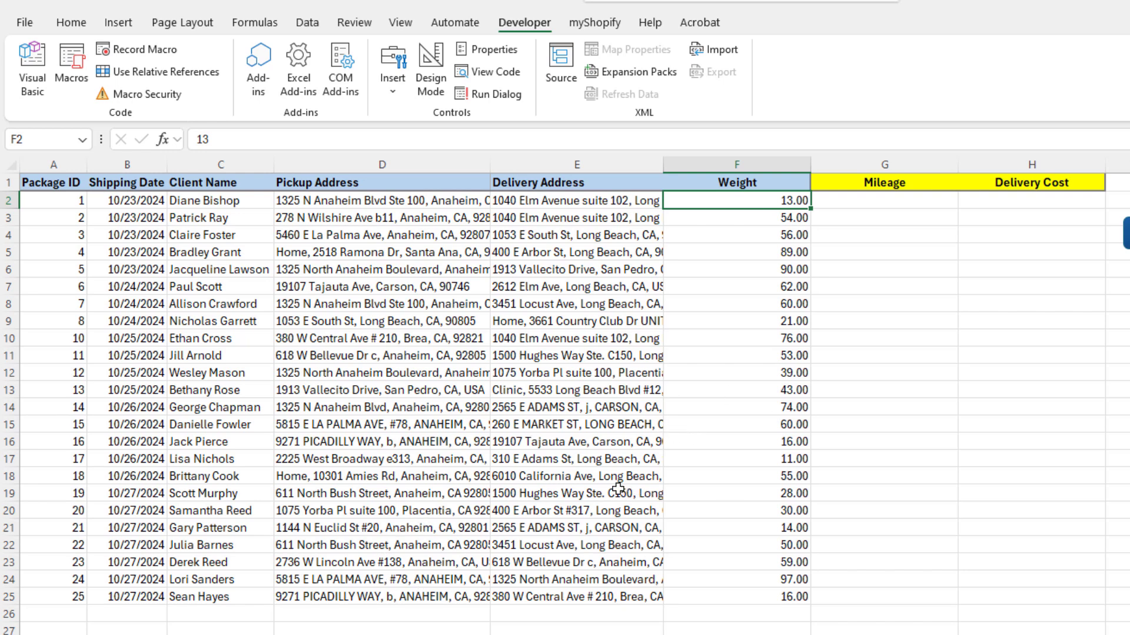
{"action": "mouse_move", "coordinate": [715, 494]}
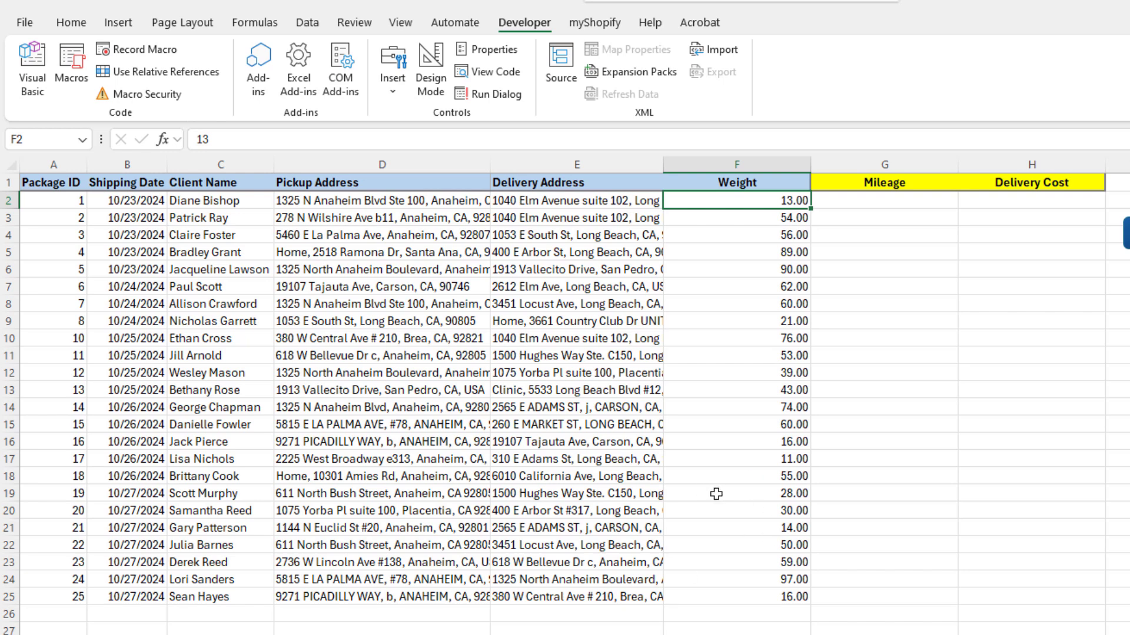
{"action": "mouse_move", "coordinate": [665, 494]}
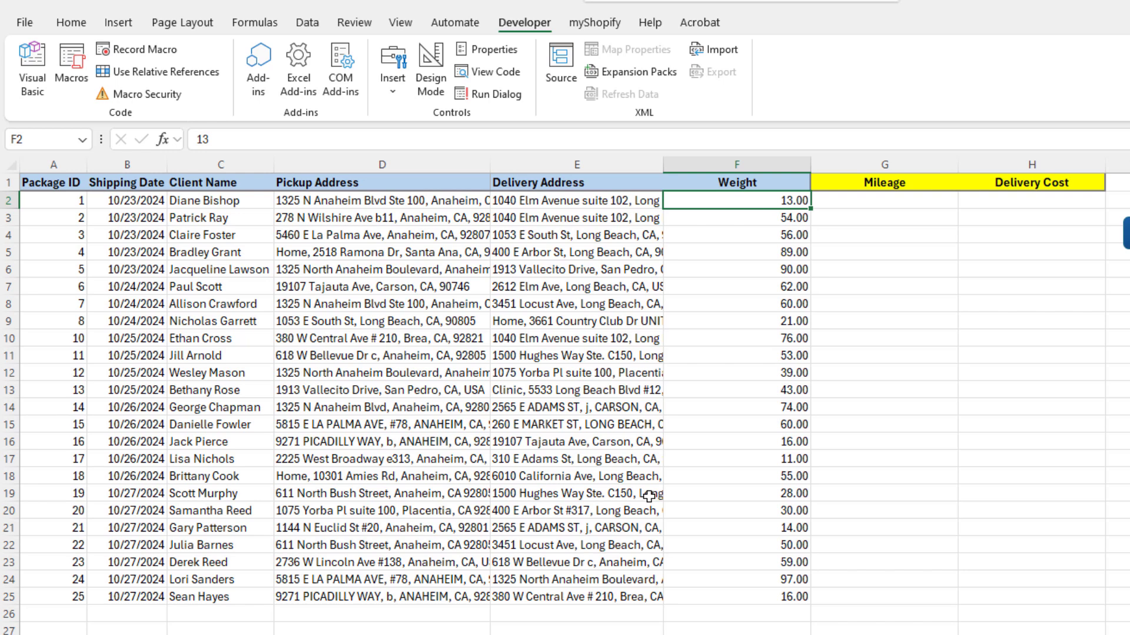
{"action": "mouse_move", "coordinate": [639, 494]}
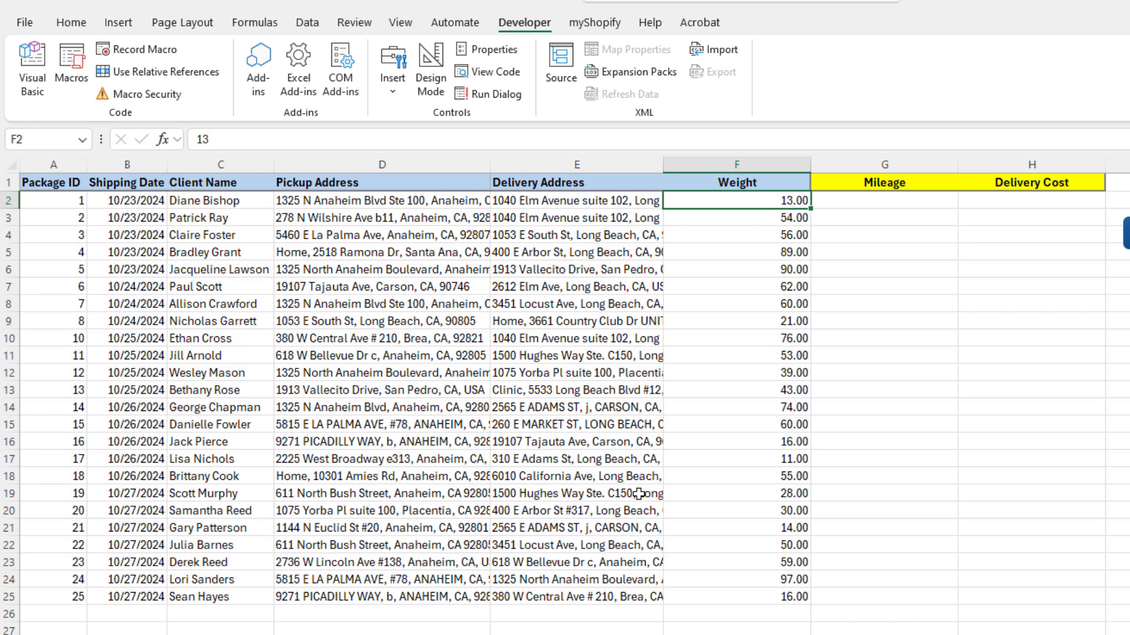
{"action": "mouse_move", "coordinate": [753, 557]}
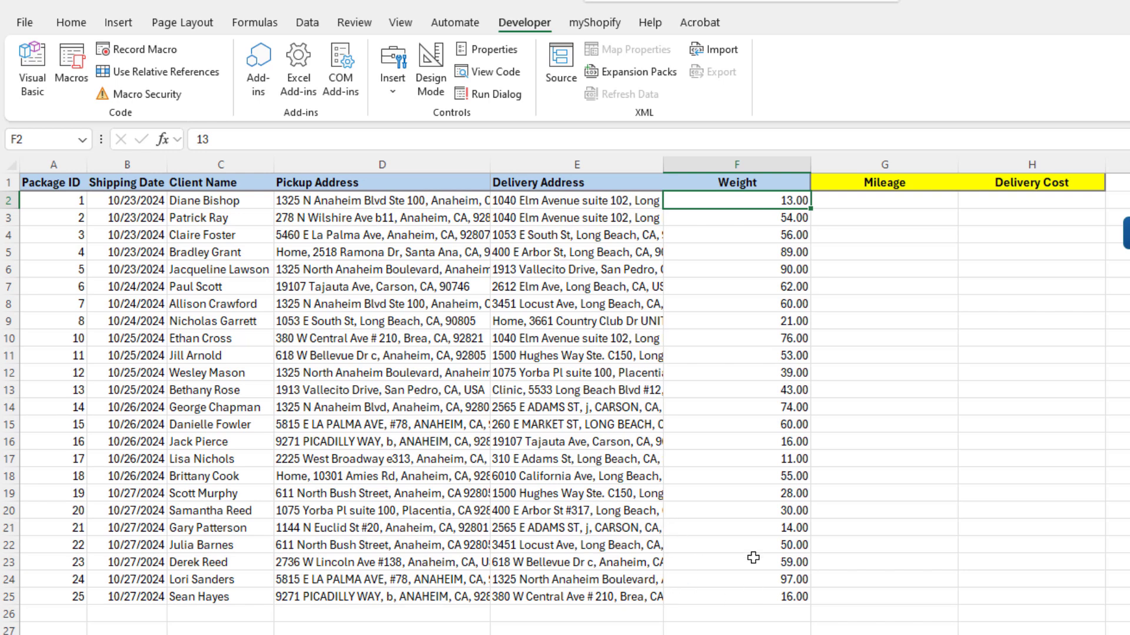
{"action": "mouse_move", "coordinate": [588, 602]}
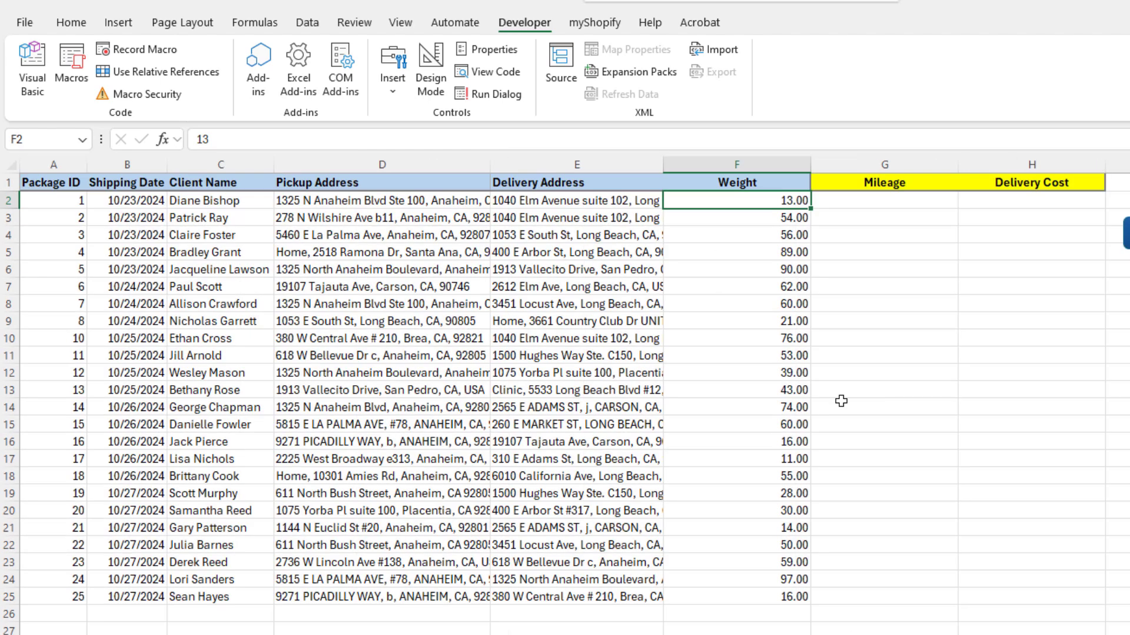
{"action": "mouse_move", "coordinate": [551, 211]}
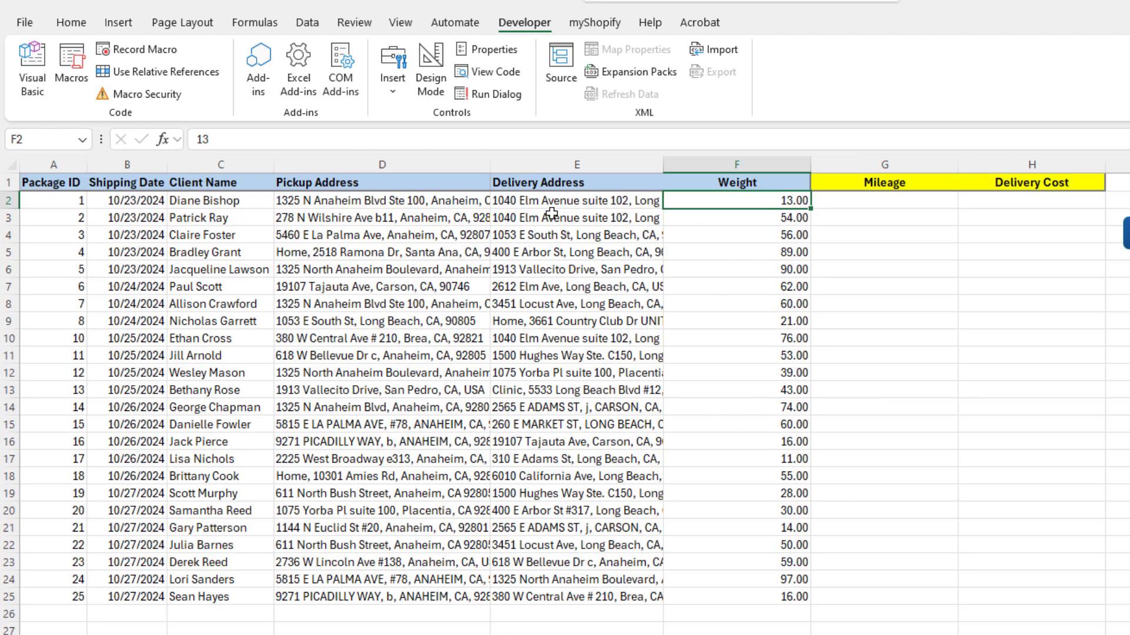
{"action": "mouse_move", "coordinate": [753, 204]}
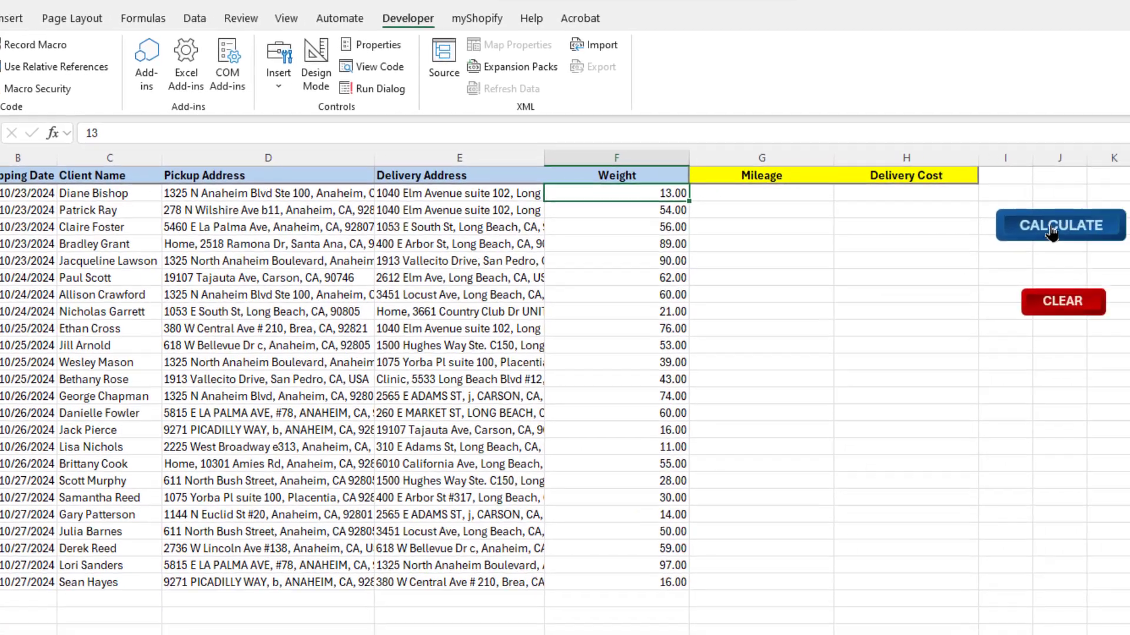
Step: Run the CALCULATE macro and confirm the 'Trip calculation completed!' message
{"action": "left_click", "coordinate": [1059, 224]}
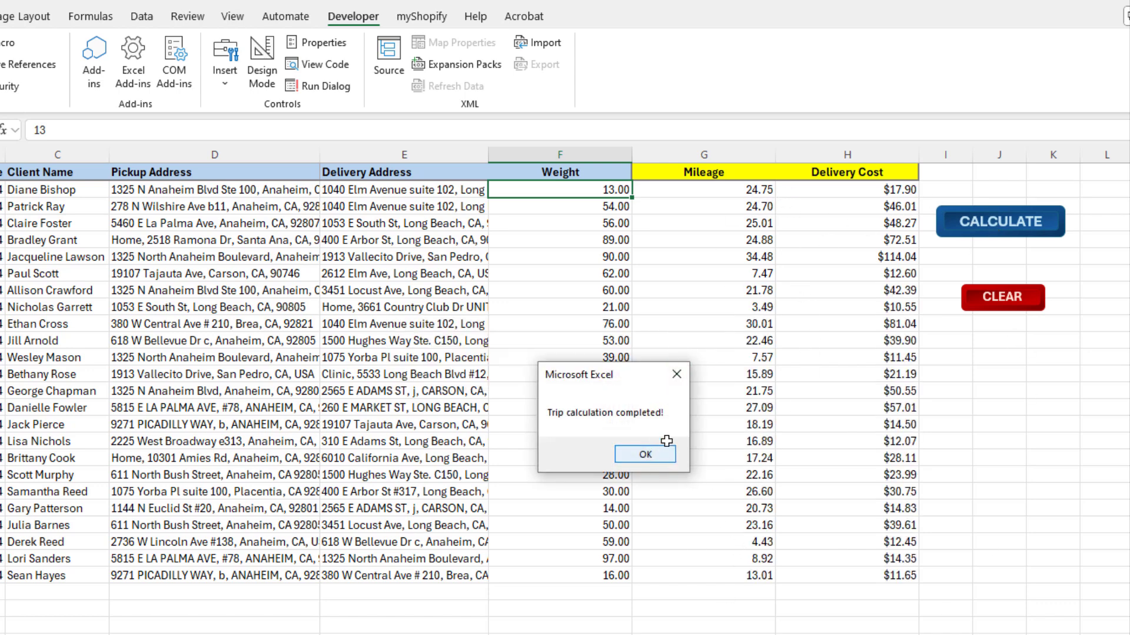
{"action": "left_click", "coordinate": [643, 453]}
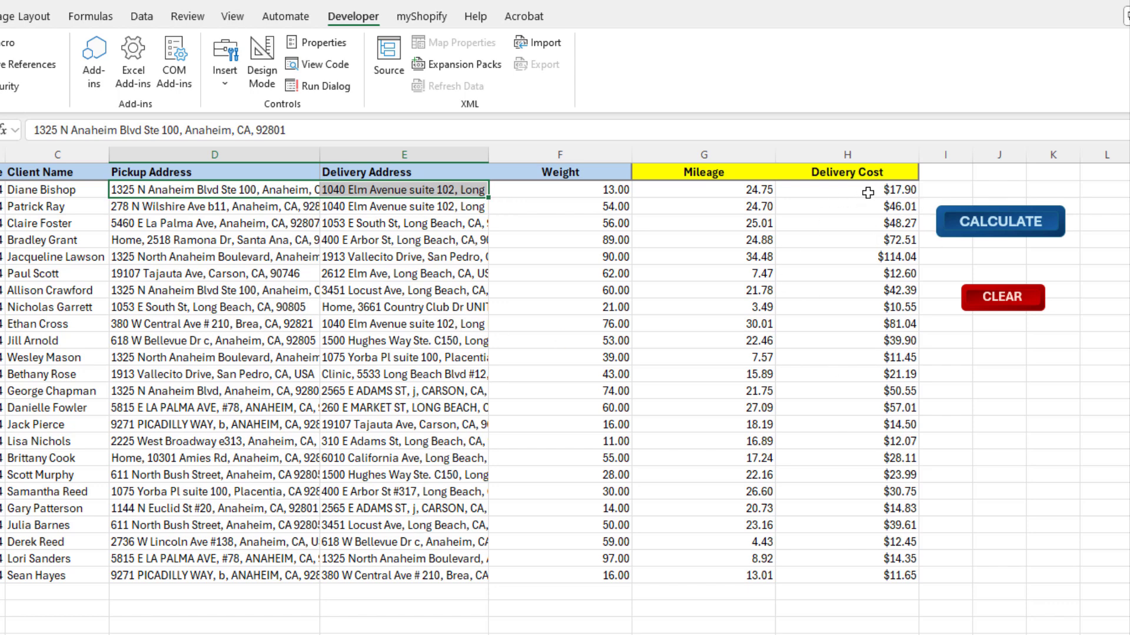
{"action": "left_click", "coordinate": [847, 189]}
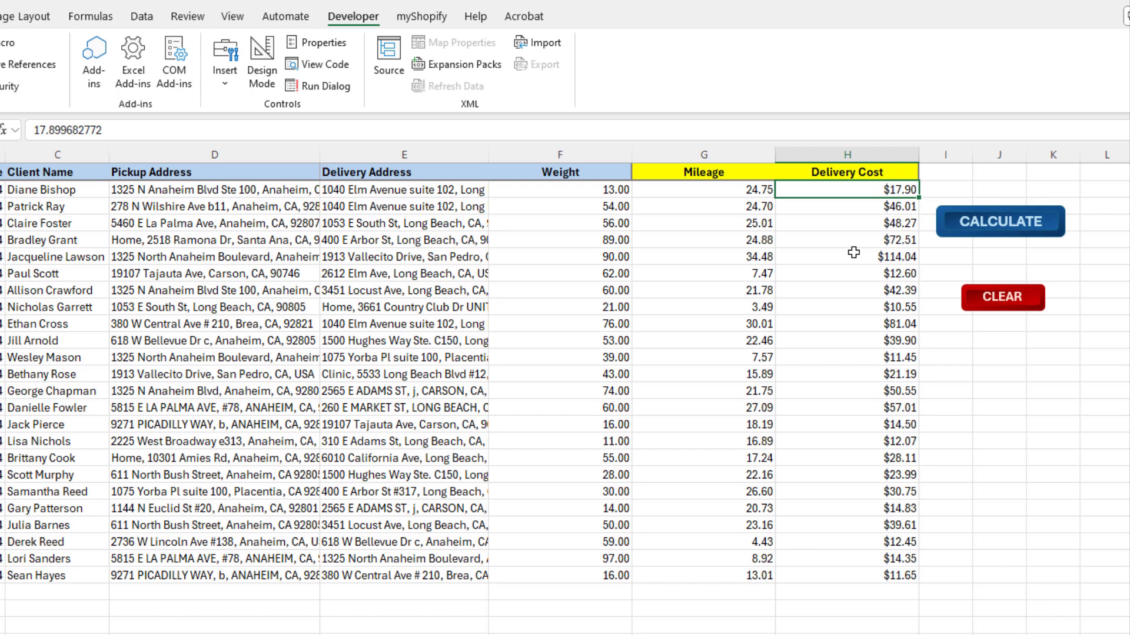
{"action": "mouse_move", "coordinate": [877, 374]}
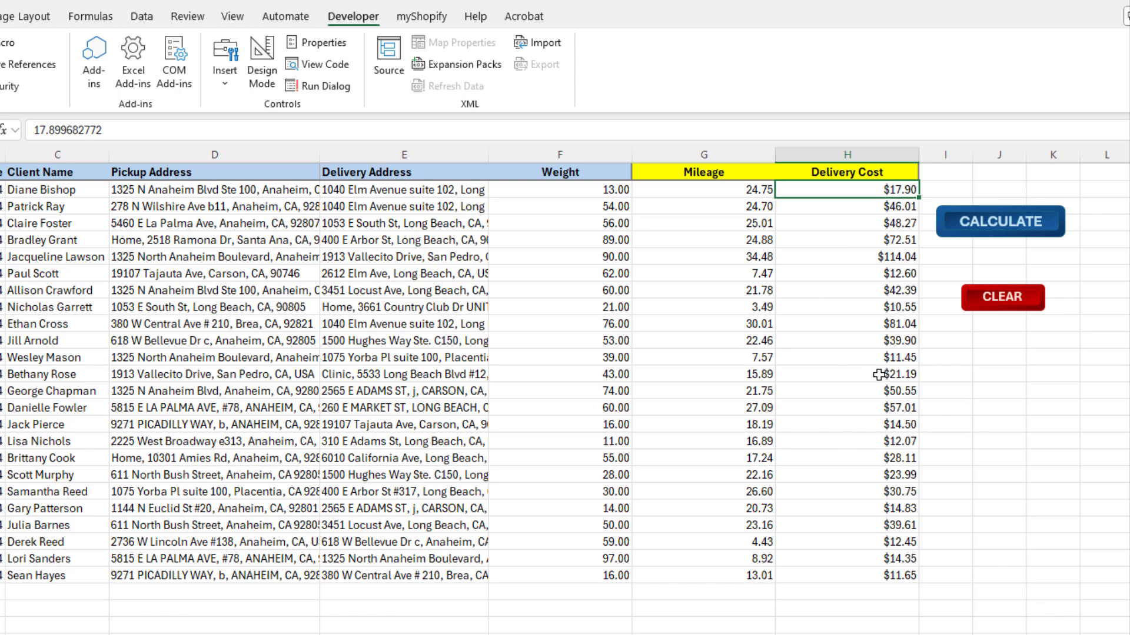
{"action": "mouse_move", "coordinate": [850, 437]}
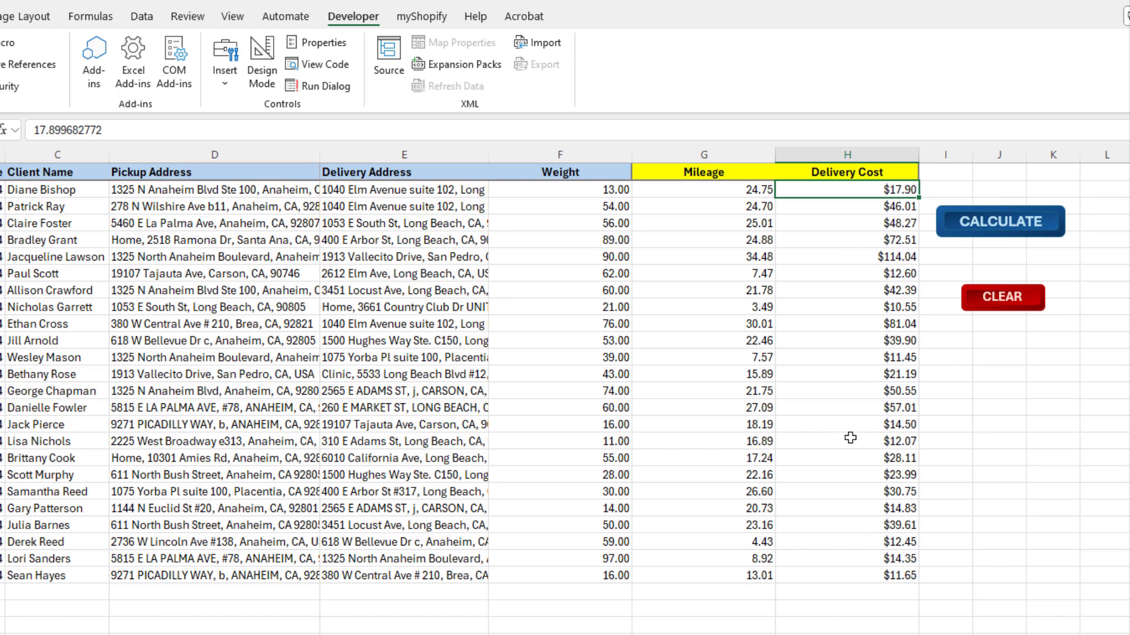
{"action": "mouse_move", "coordinate": [745, 468]}
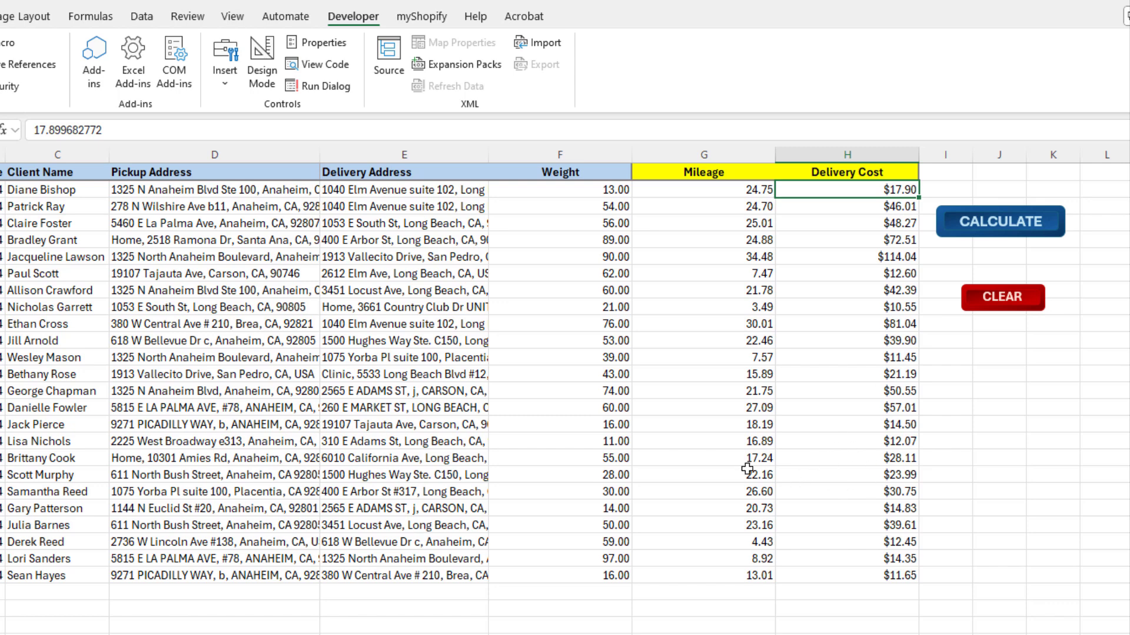
{"action": "mouse_move", "coordinate": [765, 503]}
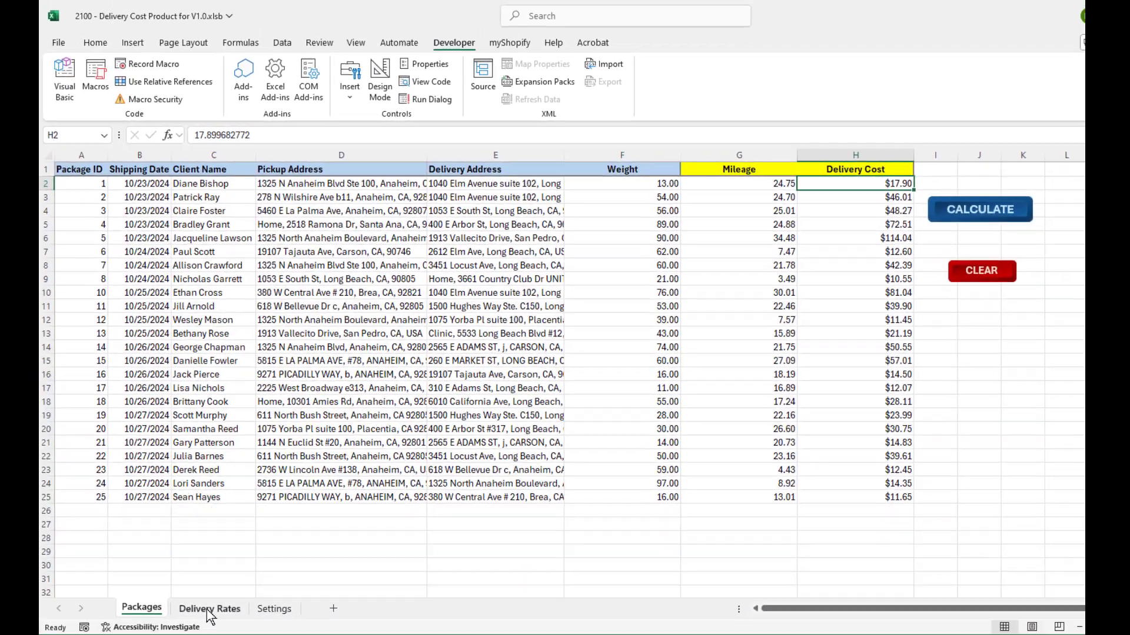
{"action": "left_click", "coordinate": [209, 609]}
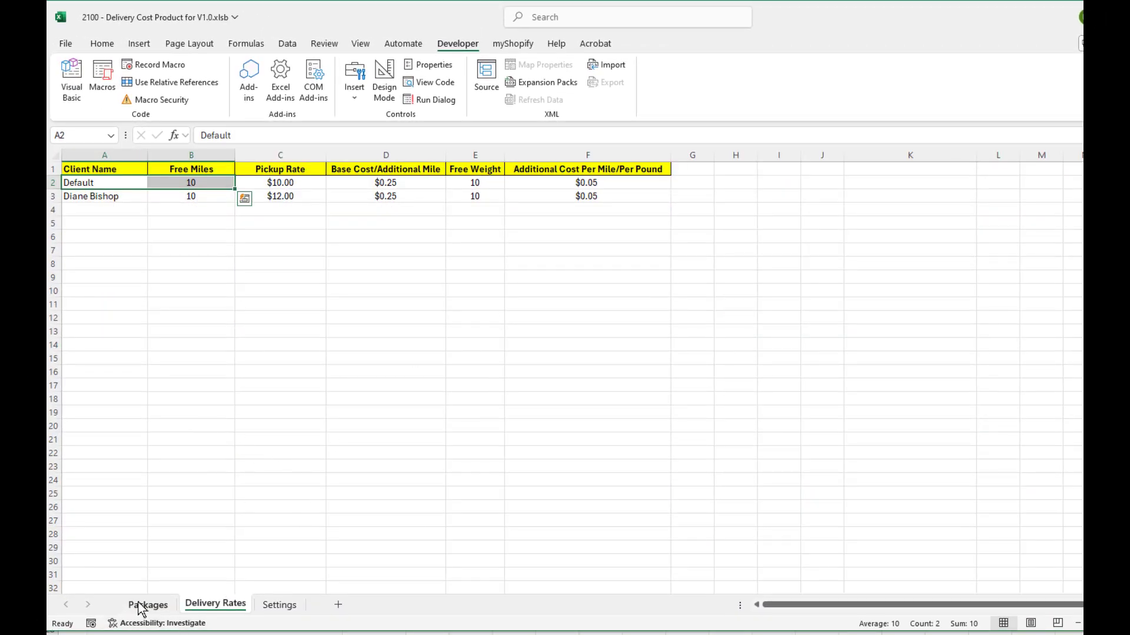
{"action": "left_click", "coordinate": [147, 605]}
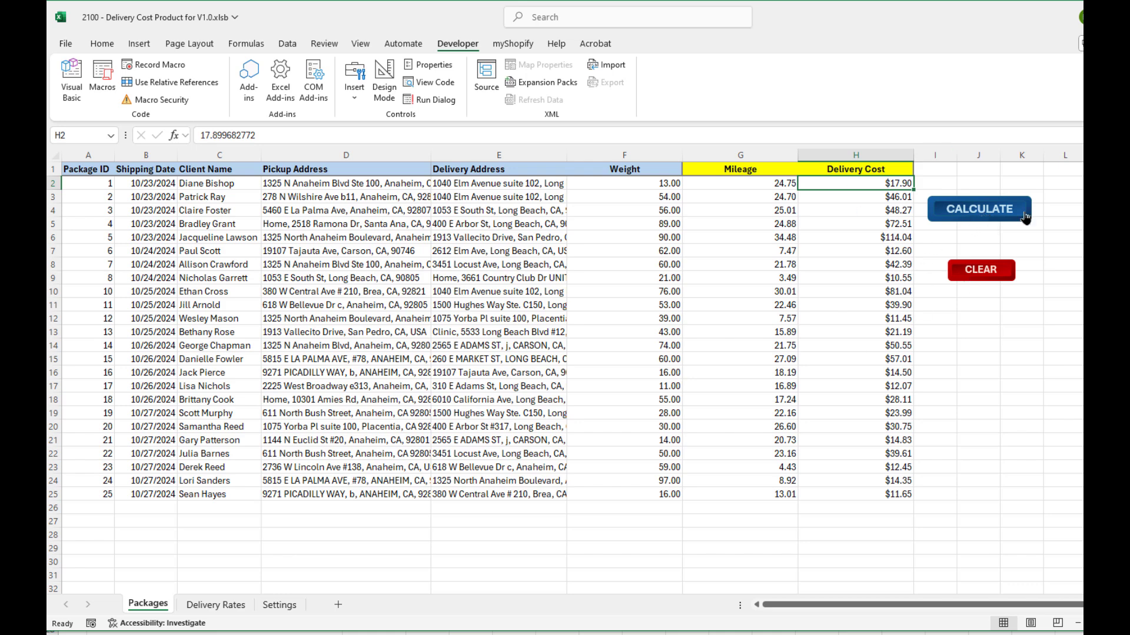
{"action": "mouse_move", "coordinate": [869, 423]}
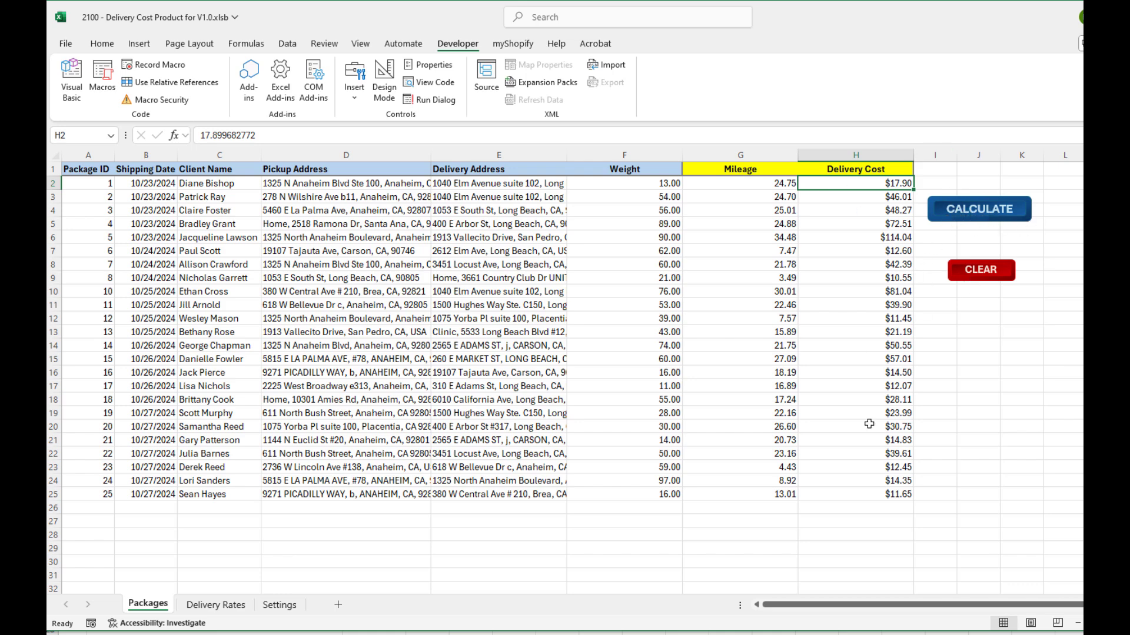
{"action": "mouse_move", "coordinate": [902, 425]}
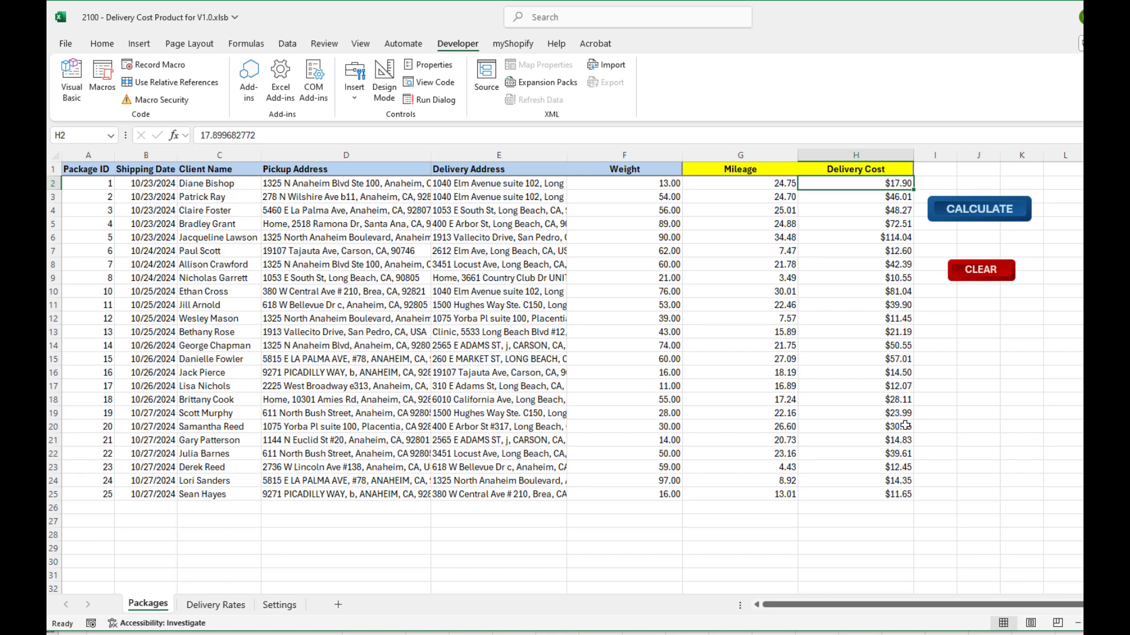
{"action": "mouse_move", "coordinate": [899, 425]}
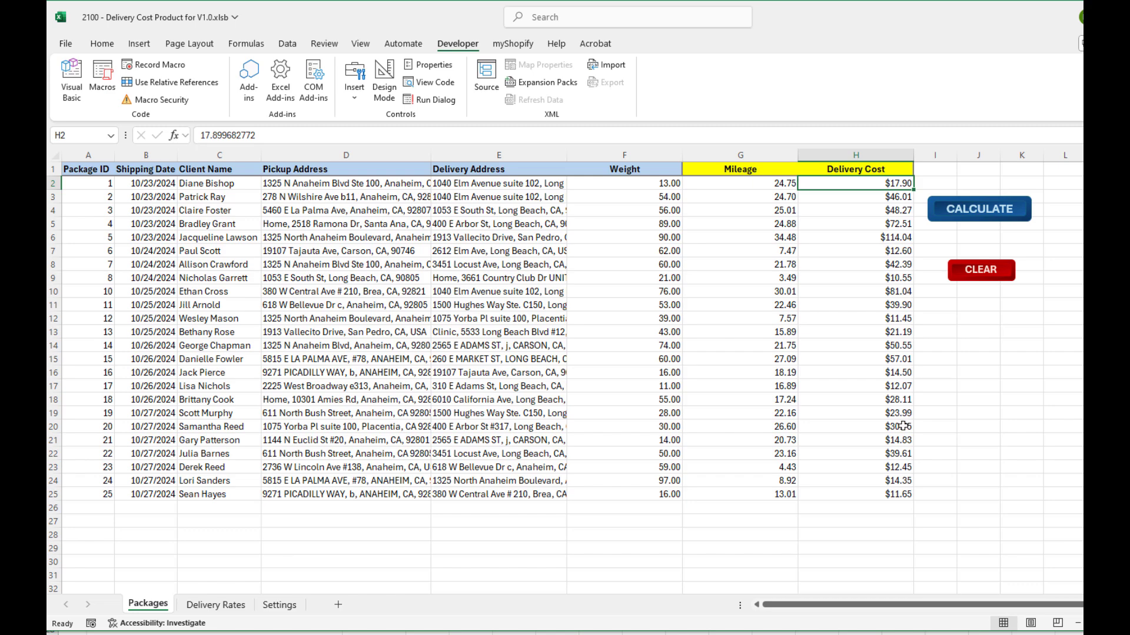